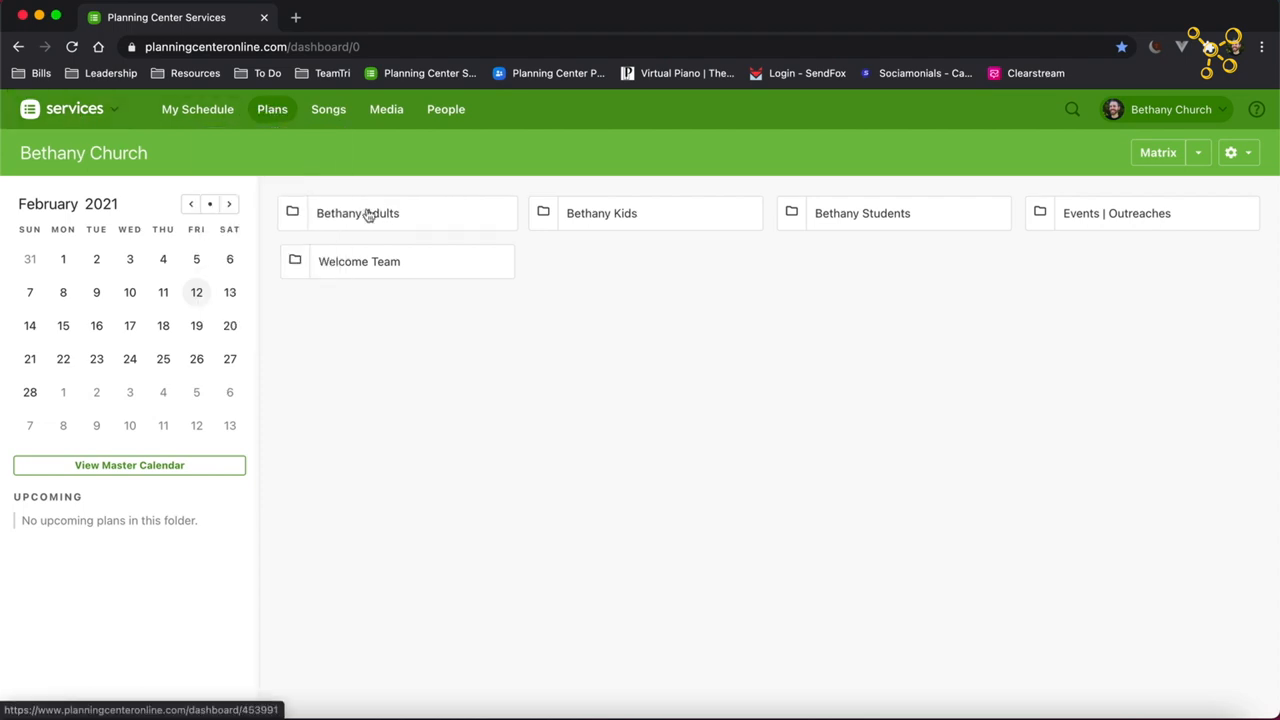
Open the Week 8 Adult Worship plan in Bethany Adults and reveal its Files section.
left_click(356, 212)
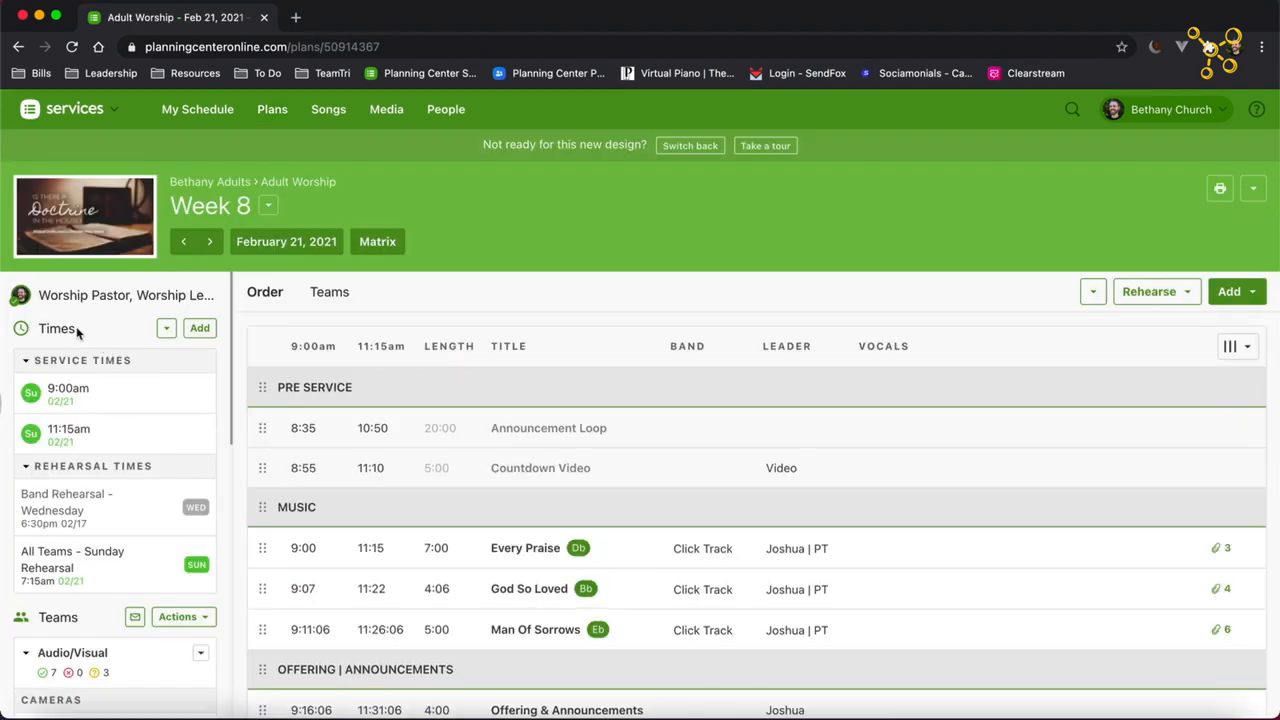
left_click(20, 328)
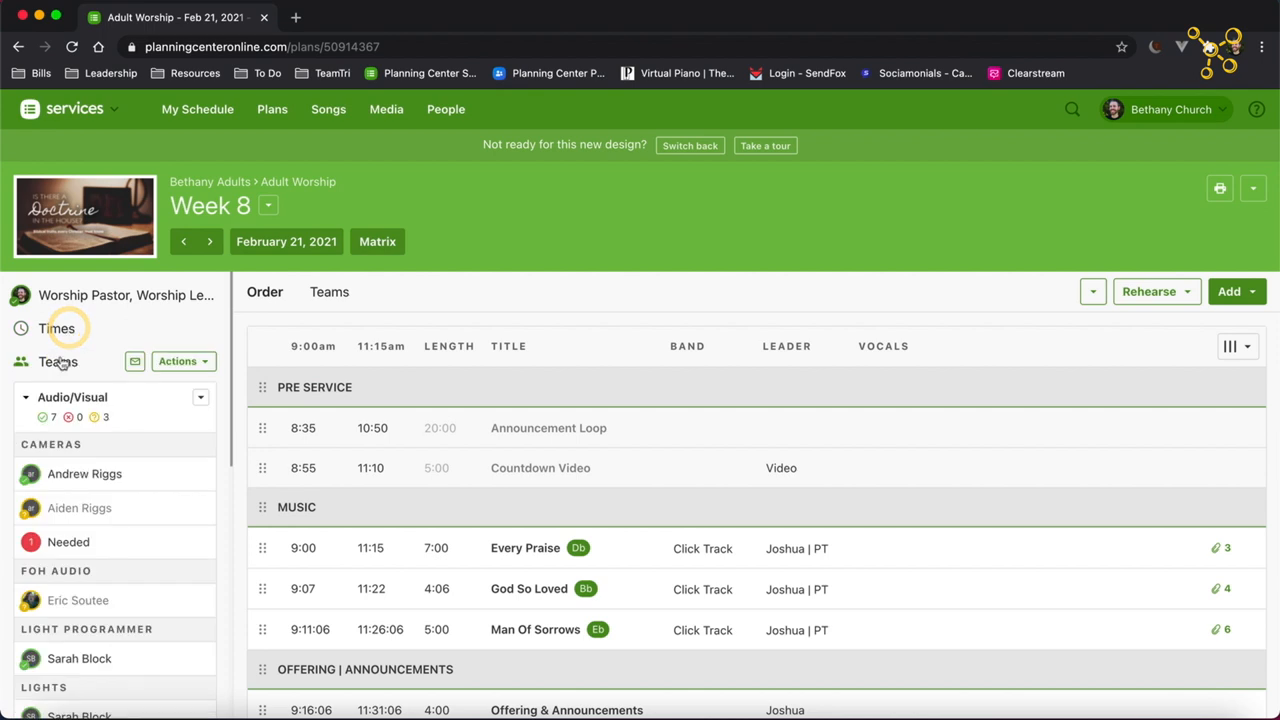
left_click(56, 360)
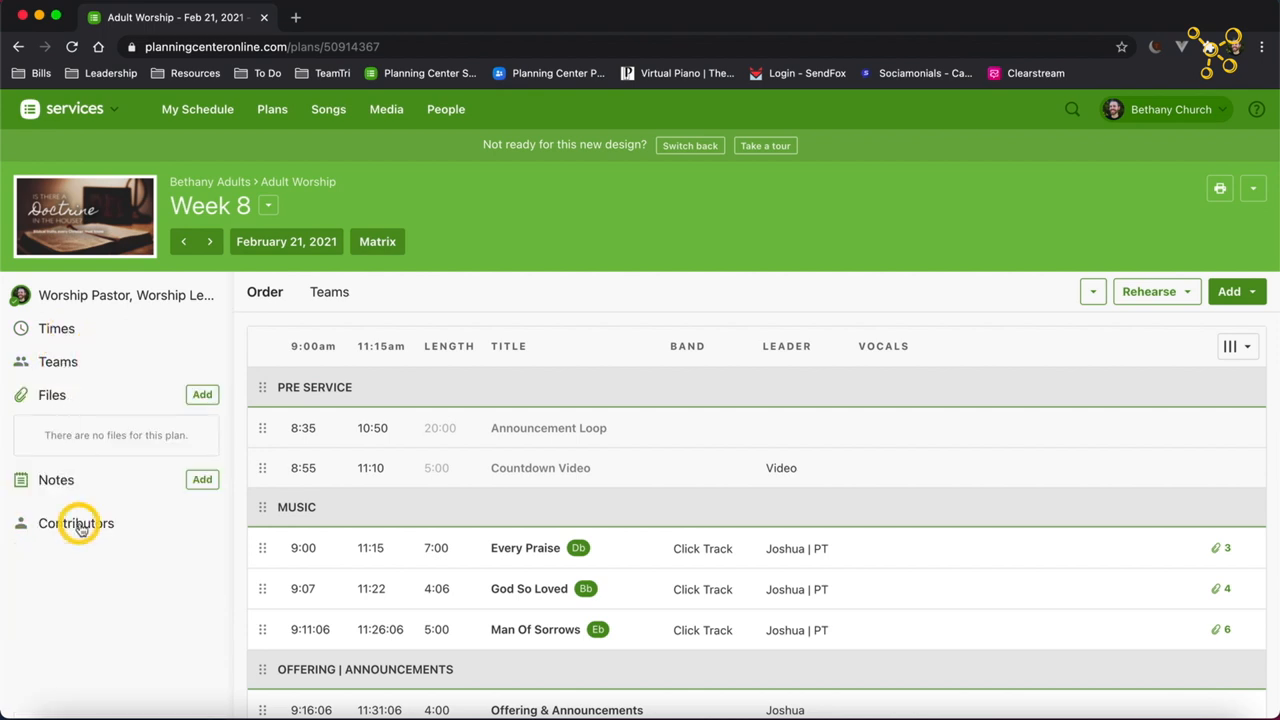
mouse_move(94, 404)
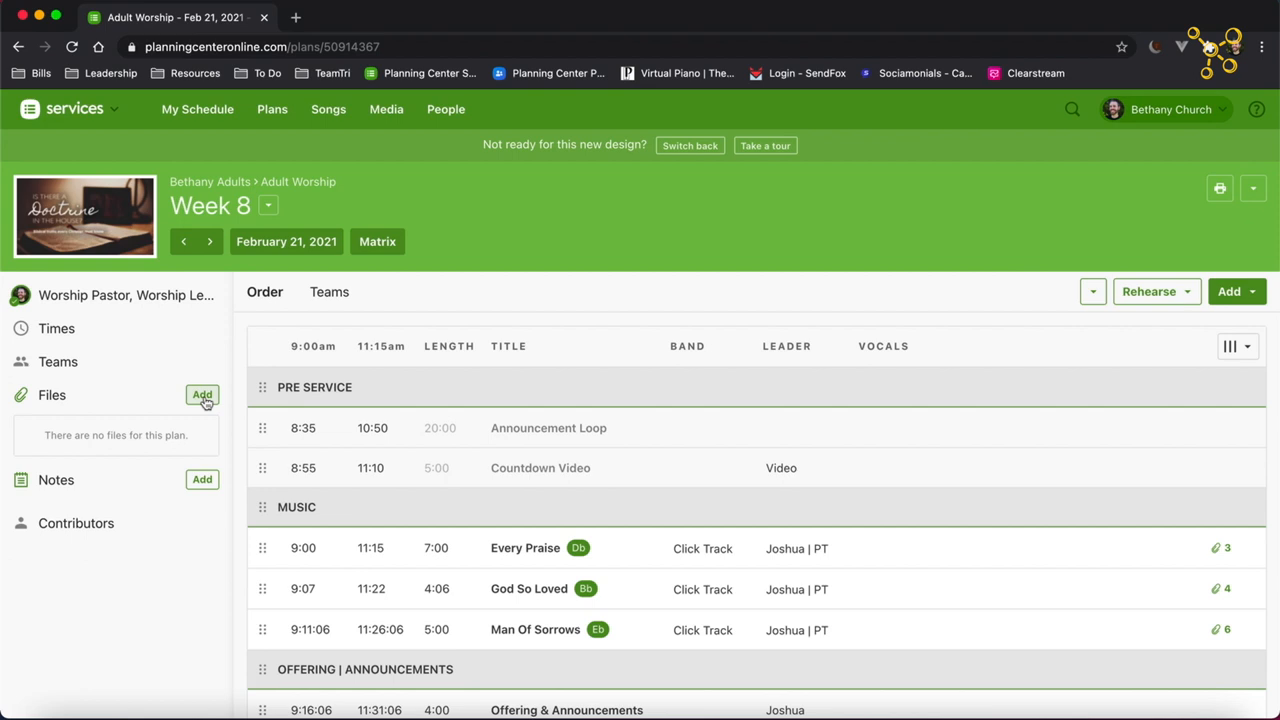
Start adding a Stage Layout file to the plan and filter templates to Custom (none yet).
left_click(202, 396)
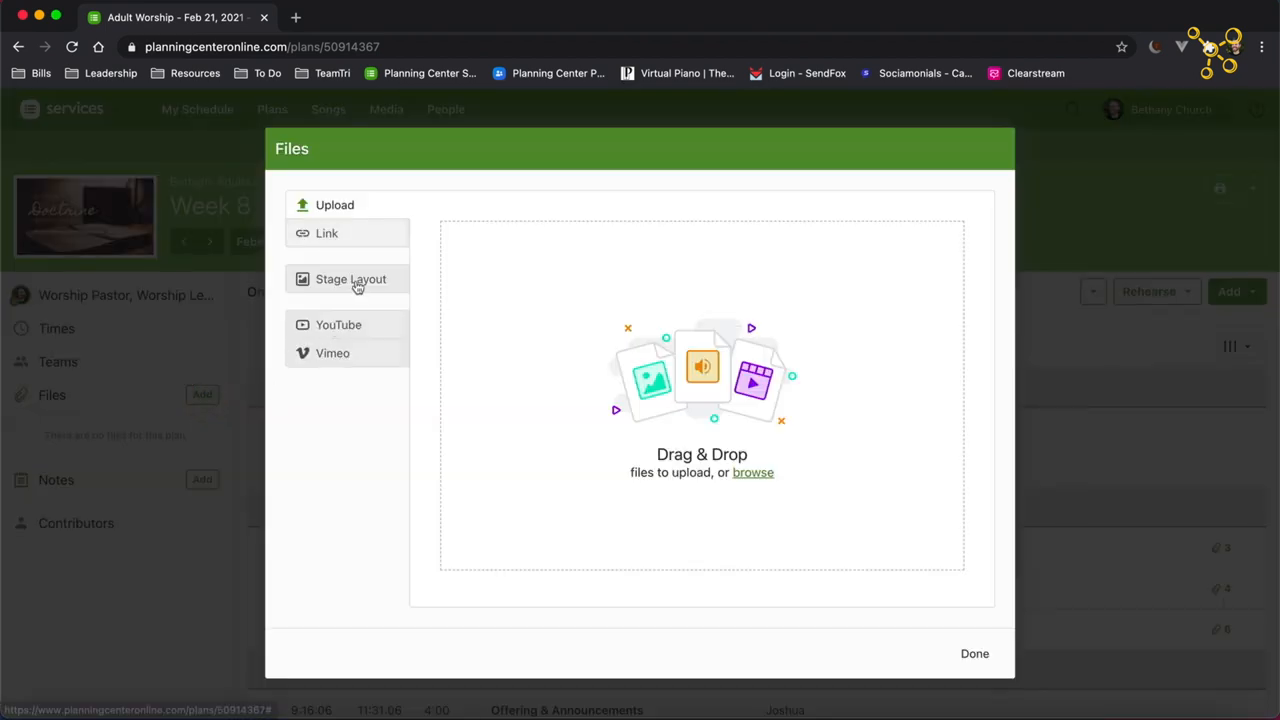
left_click(352, 280)
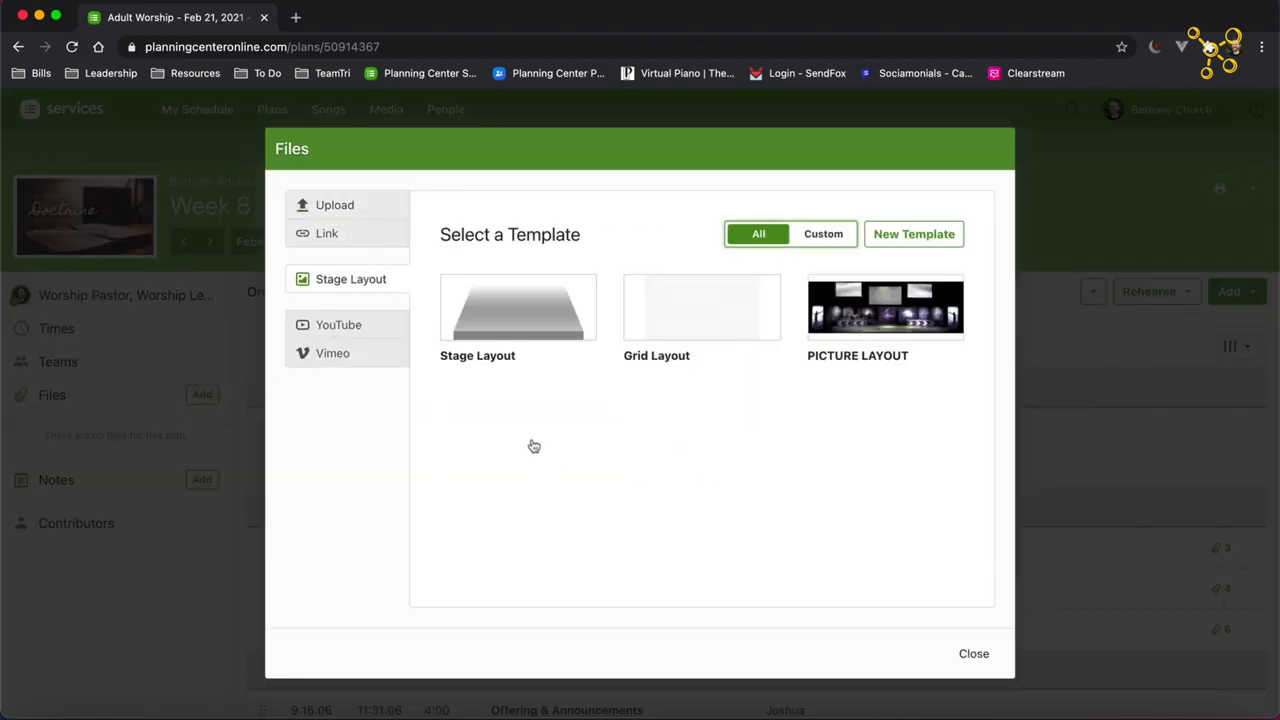
mouse_move(552, 328)
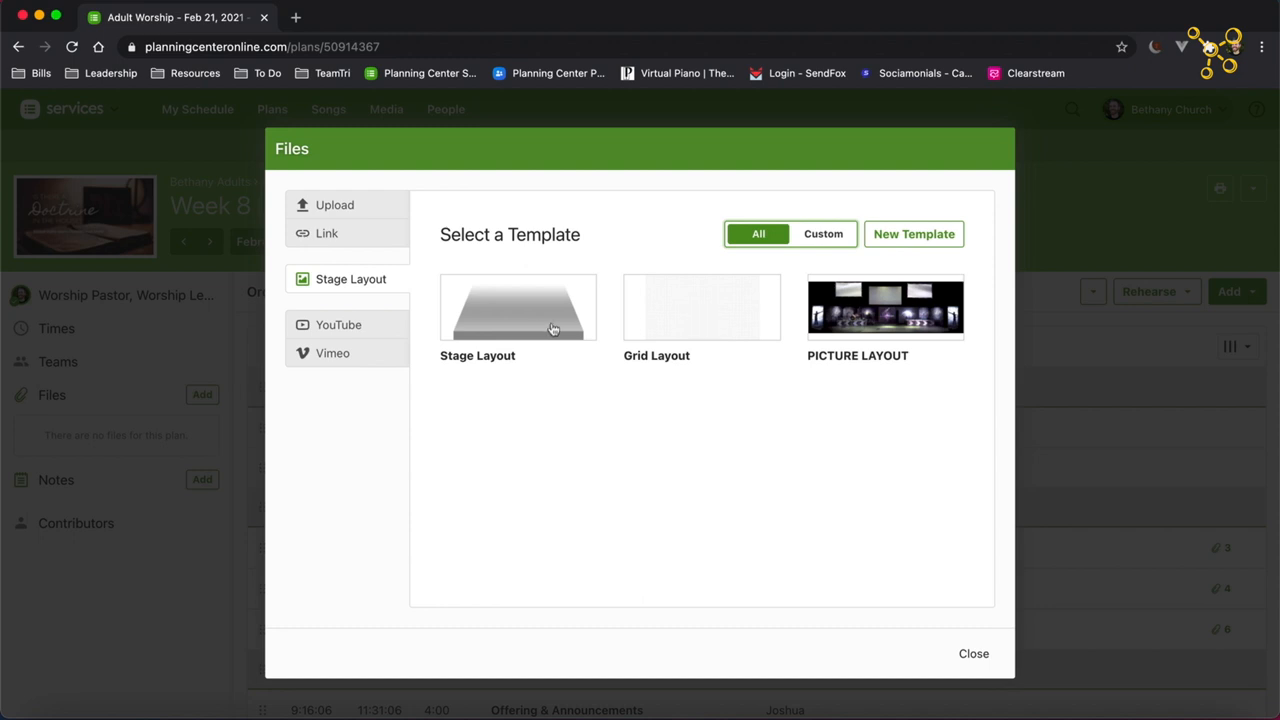
mouse_move(688, 322)
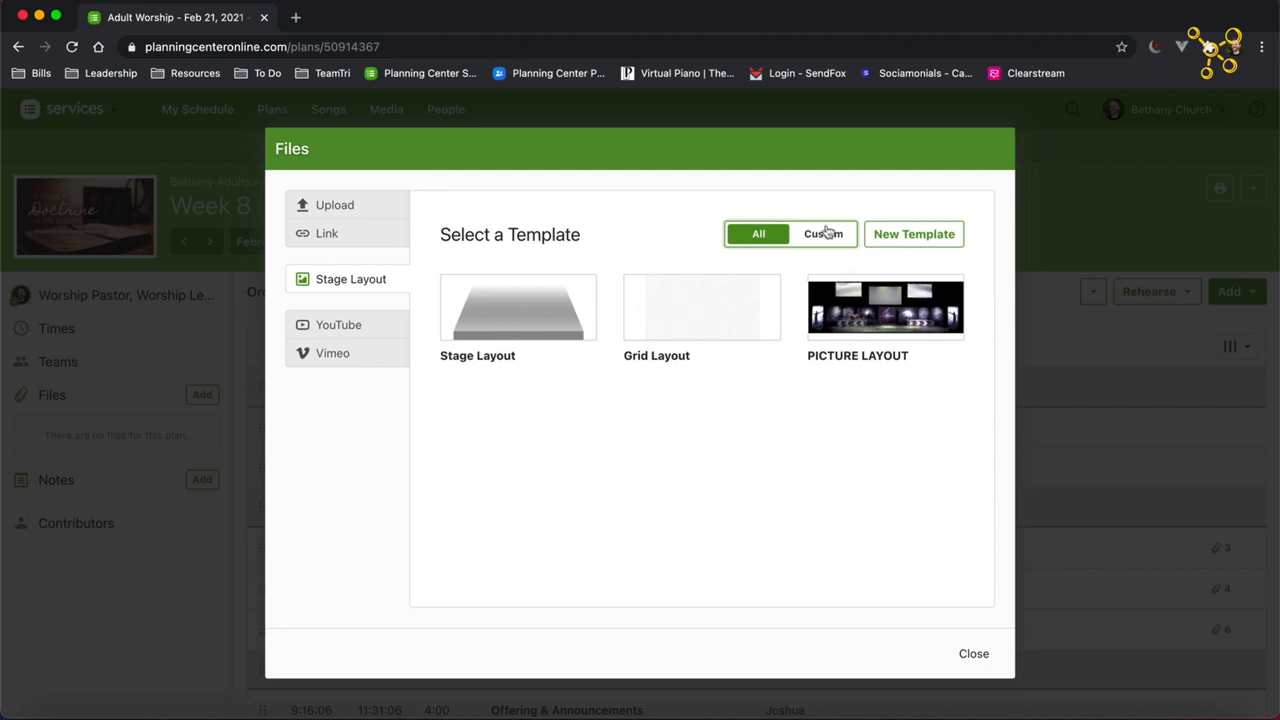
left_click(824, 232)
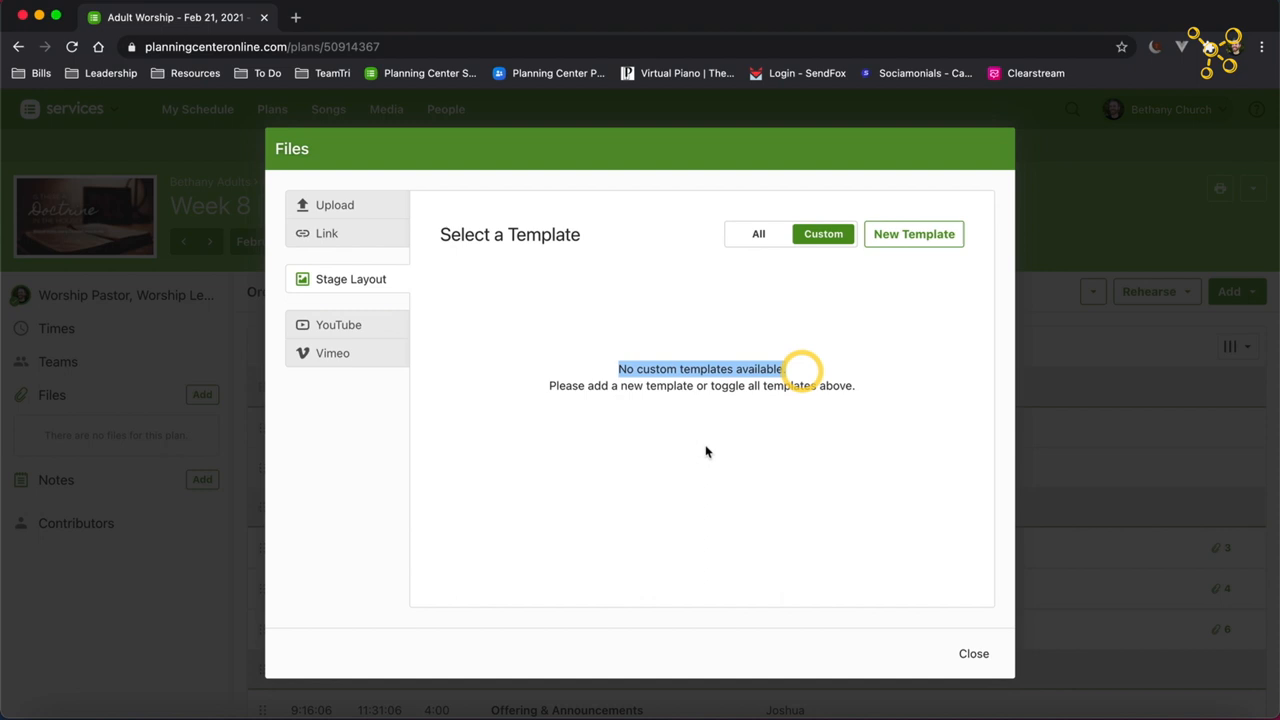
Create a custom template named 'Bethany Stage' from the Blank Stage Layout image.
left_click(912, 232)
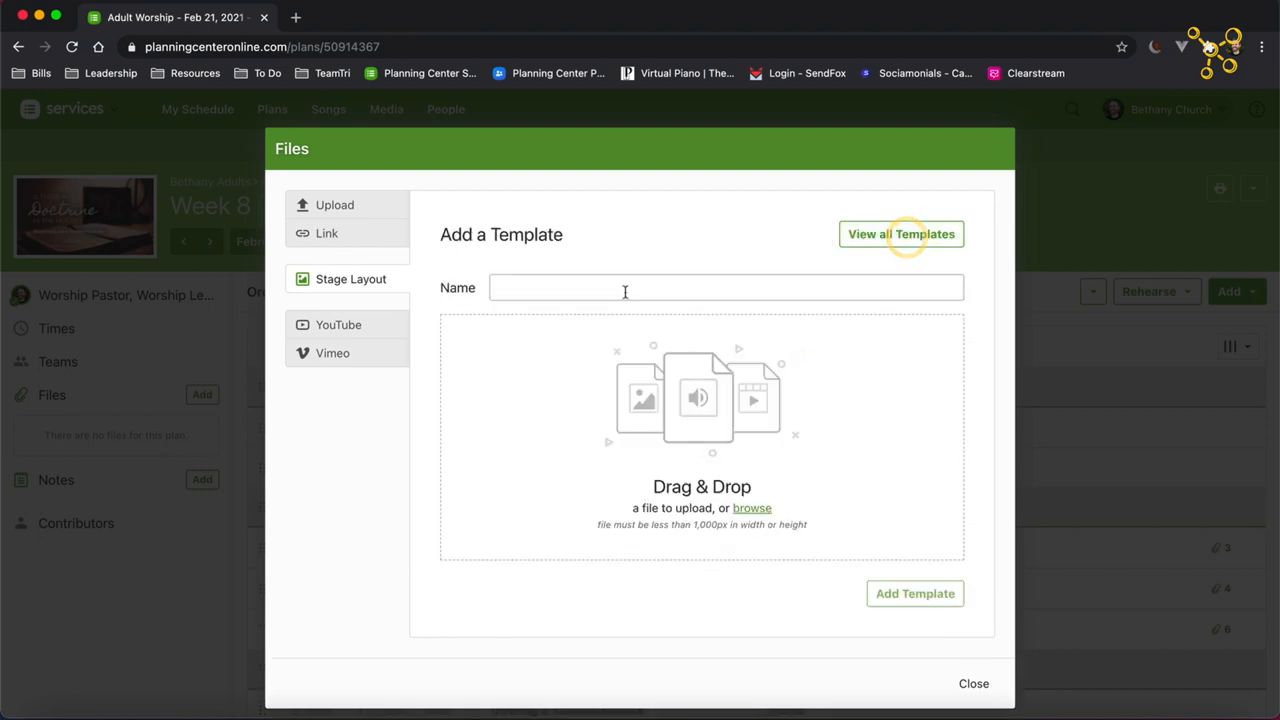
type("Bethany Stage")
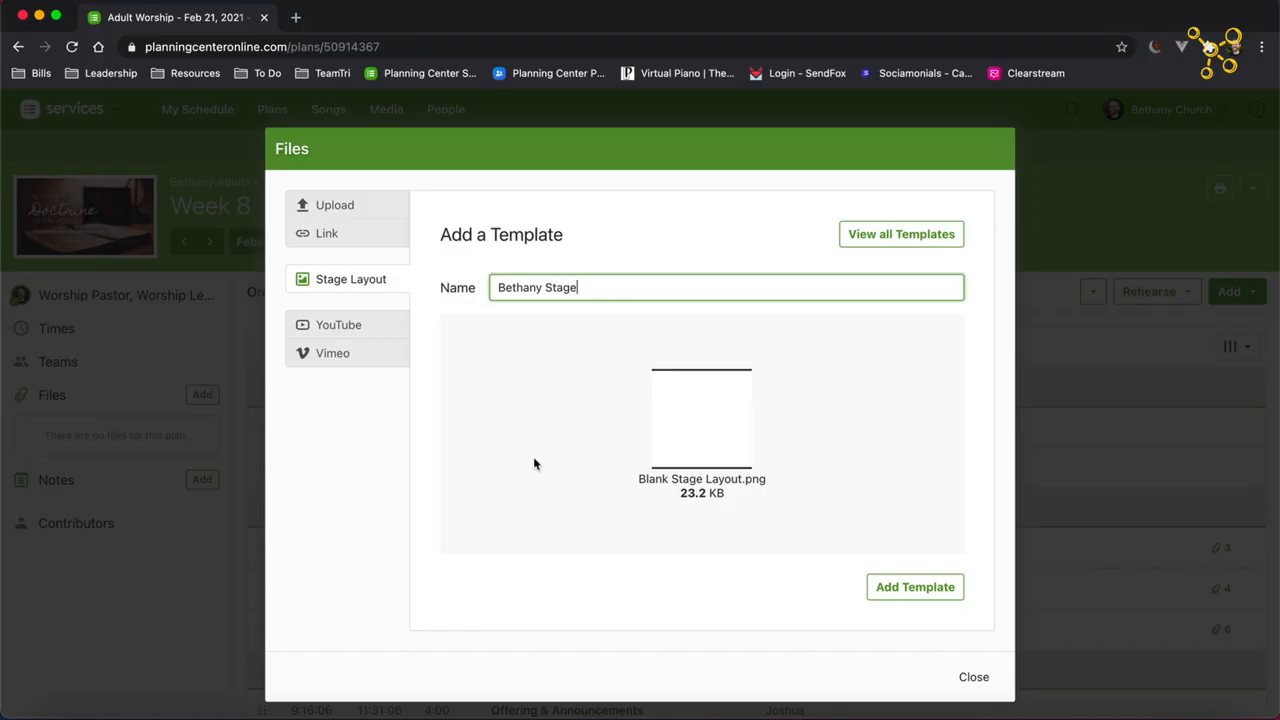
left_click(914, 588)
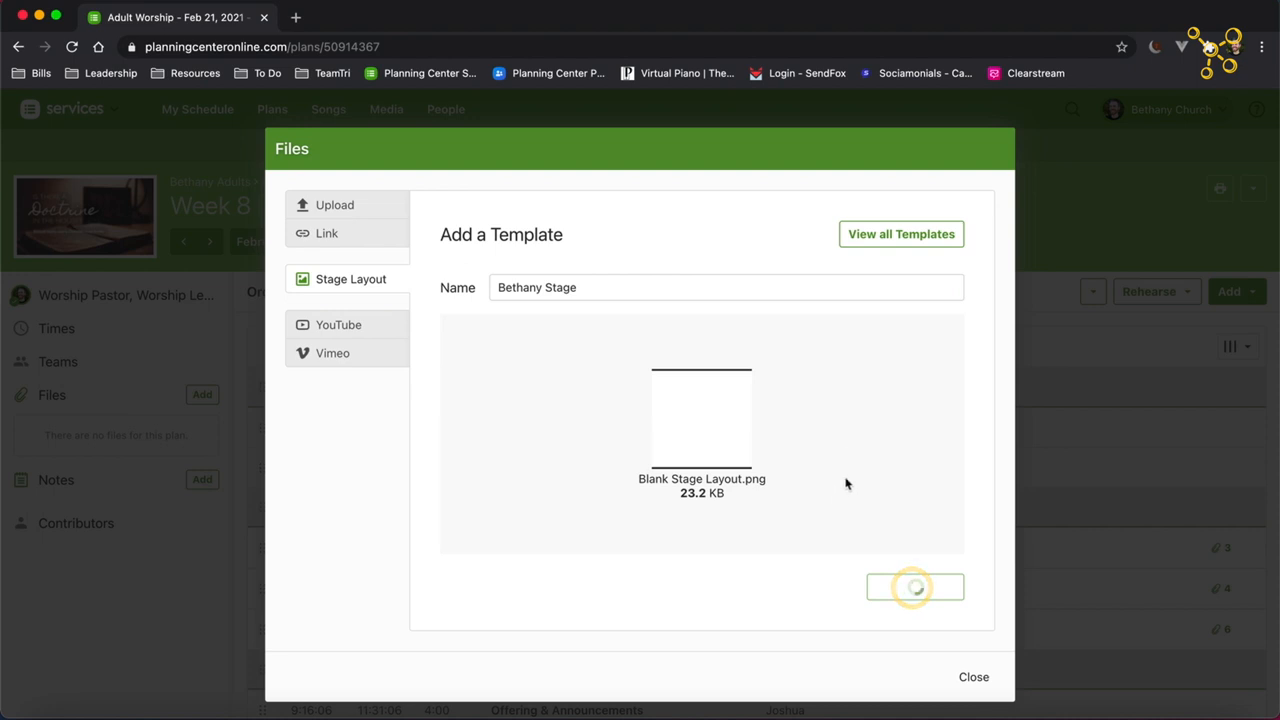
left_click(912, 588)
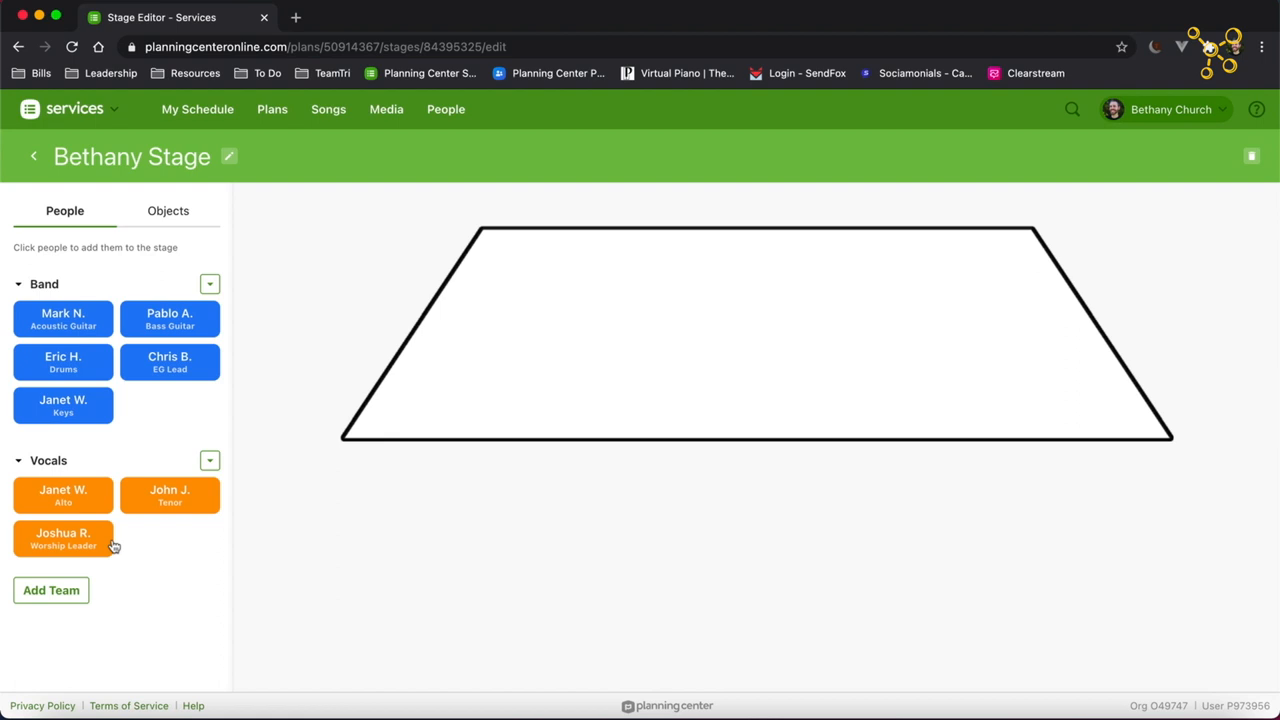
mouse_move(594, 380)
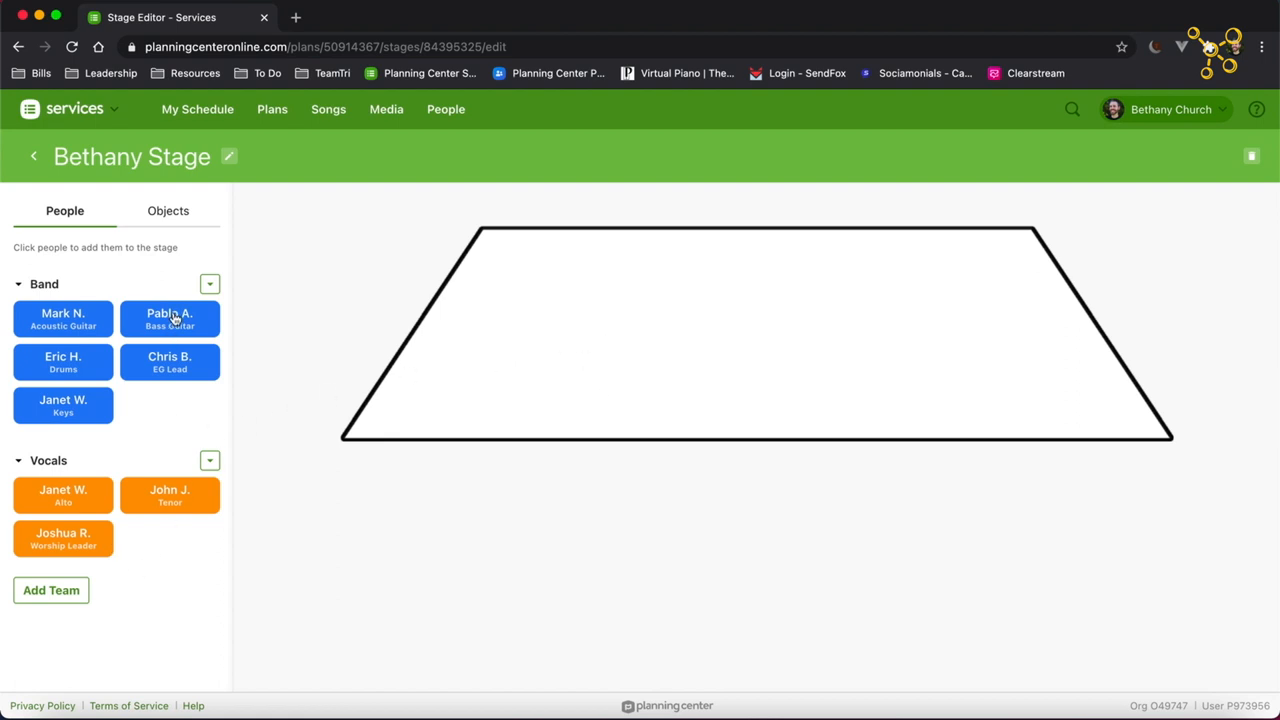
left_click(168, 318)
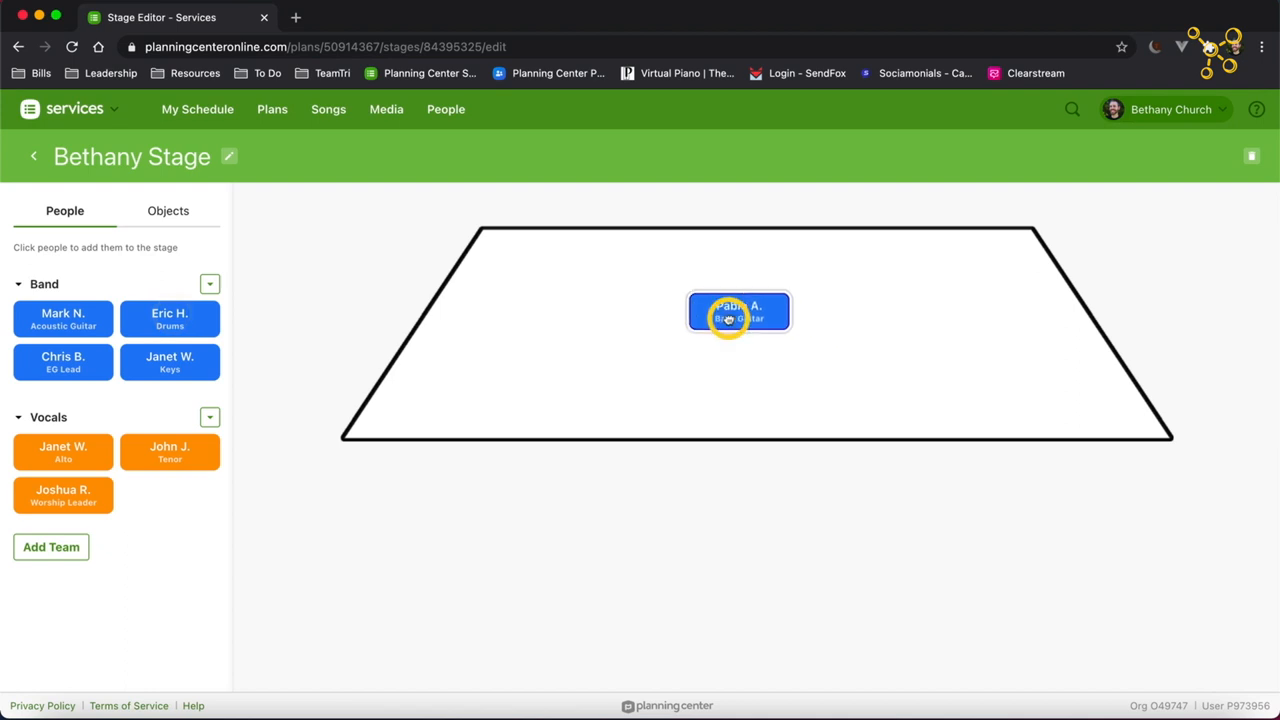
left_click_drag(738, 312, 640, 266)
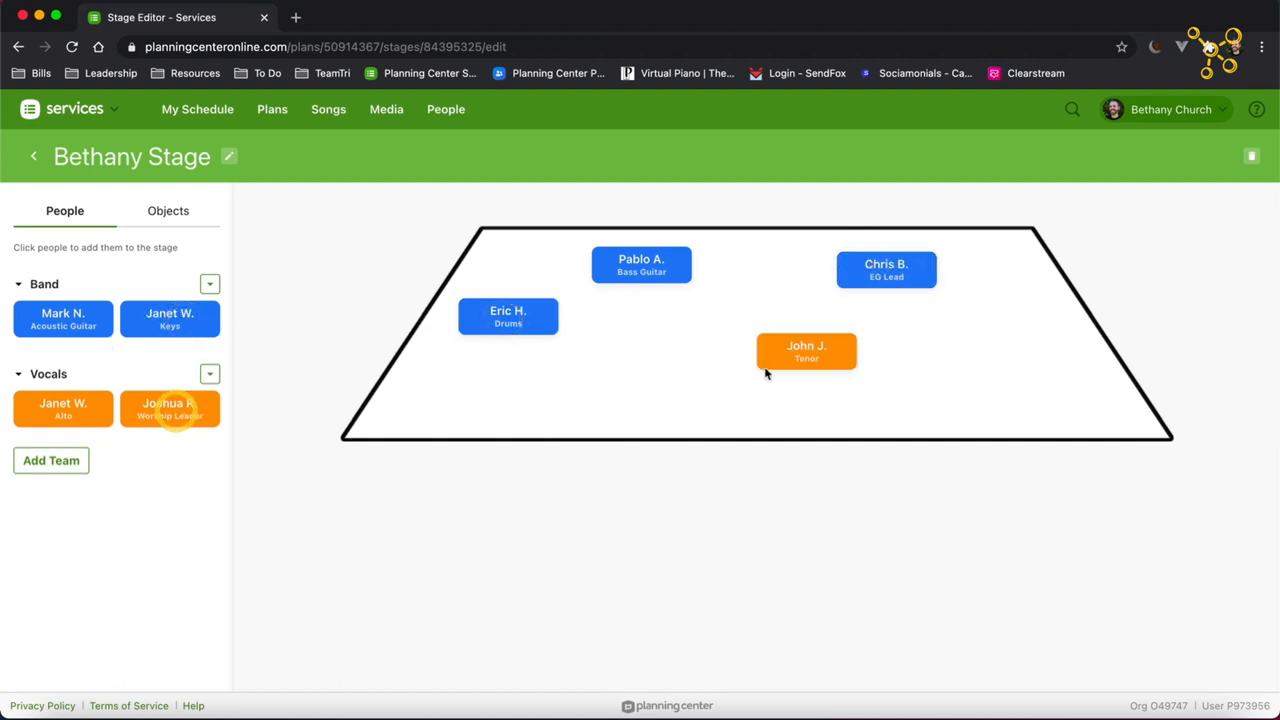
left_click_drag(808, 352, 974, 396)
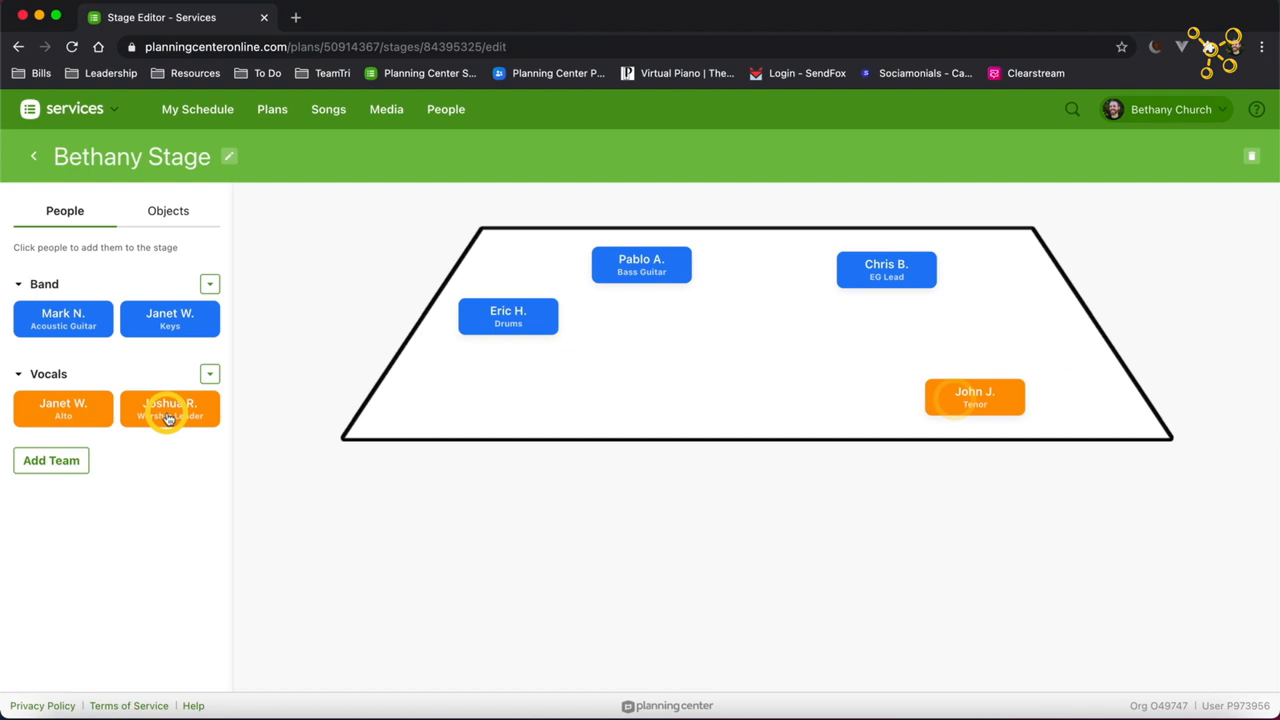
left_click_drag(168, 408, 728, 396)
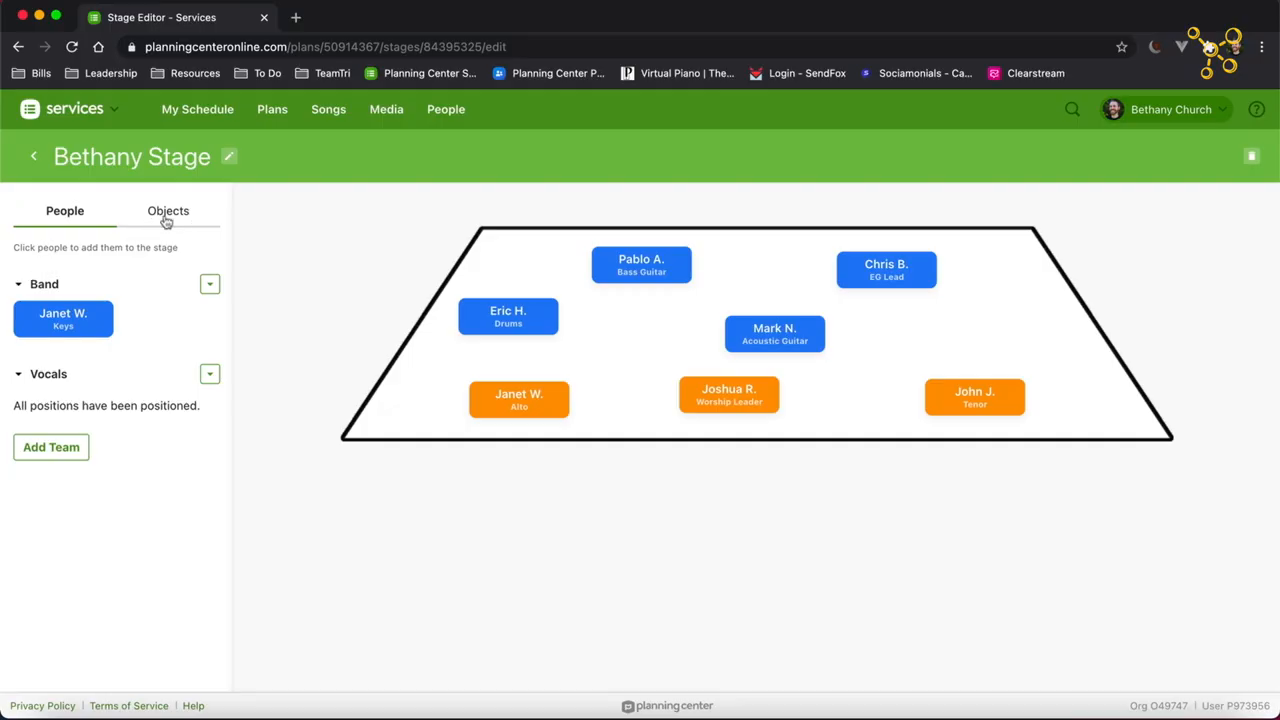
left_click(168, 210)
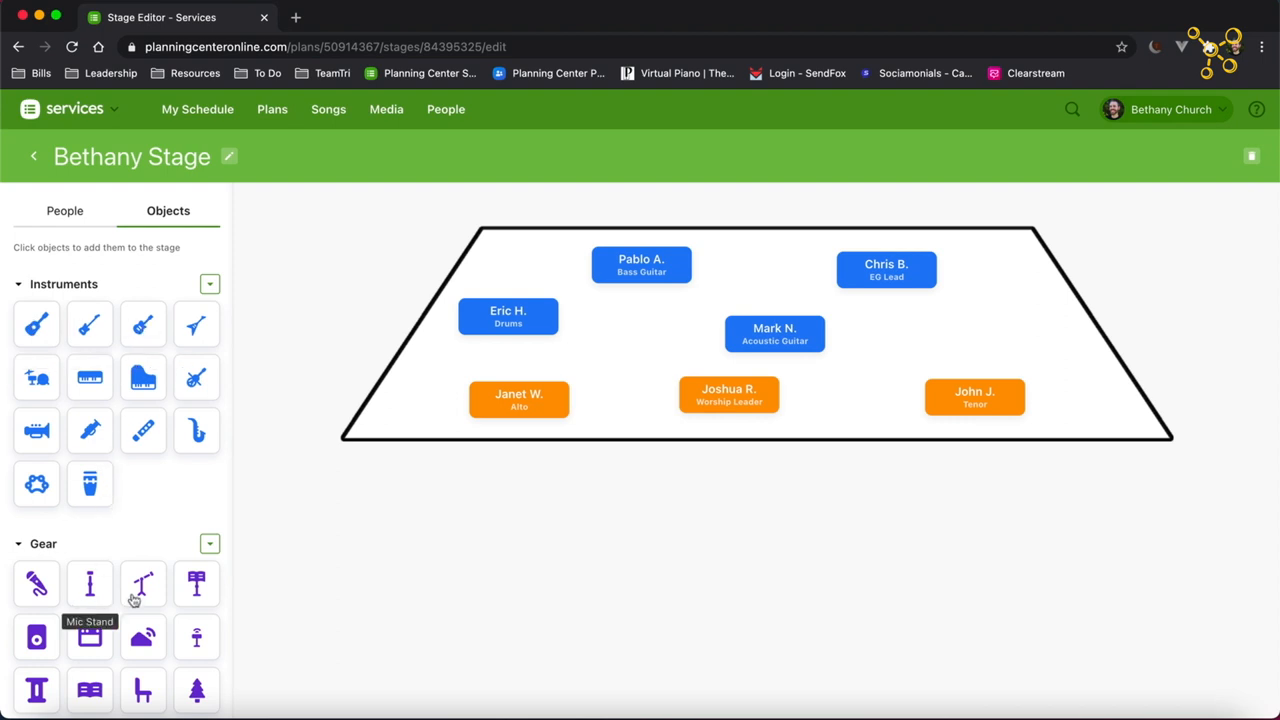
mouse_move(88, 324)
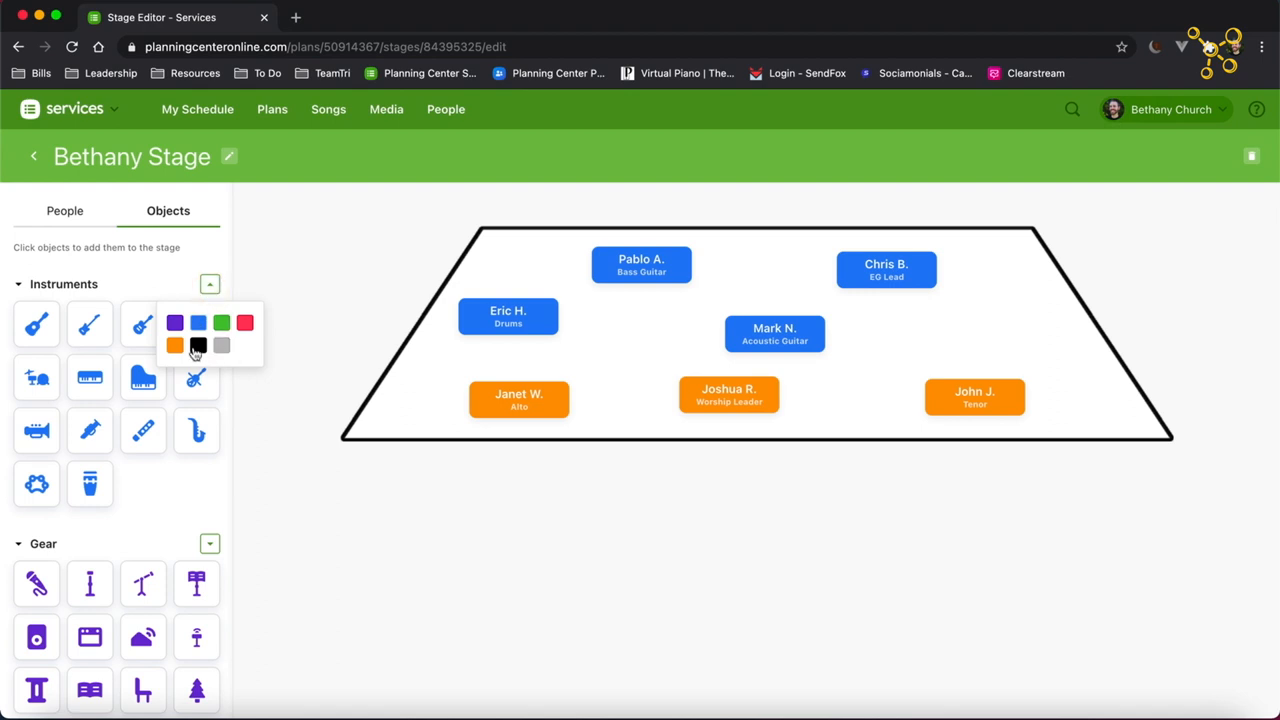
left_click(220, 322)
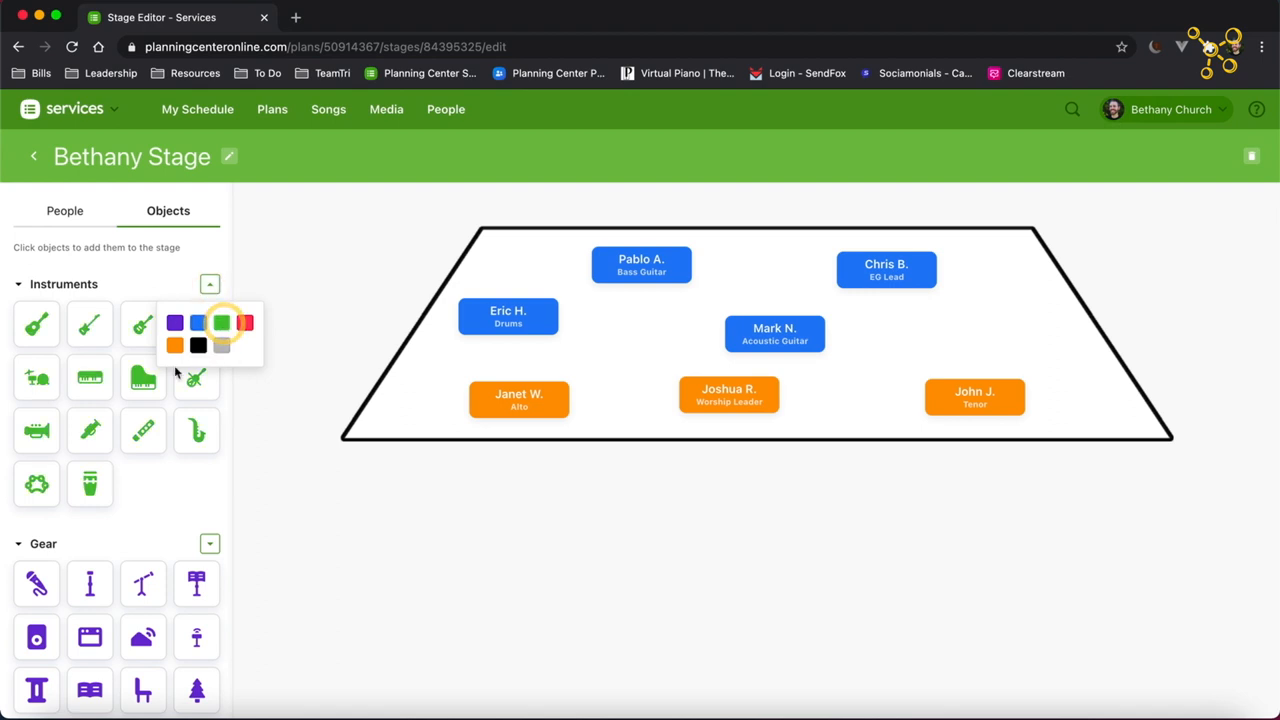
left_click(36, 324)
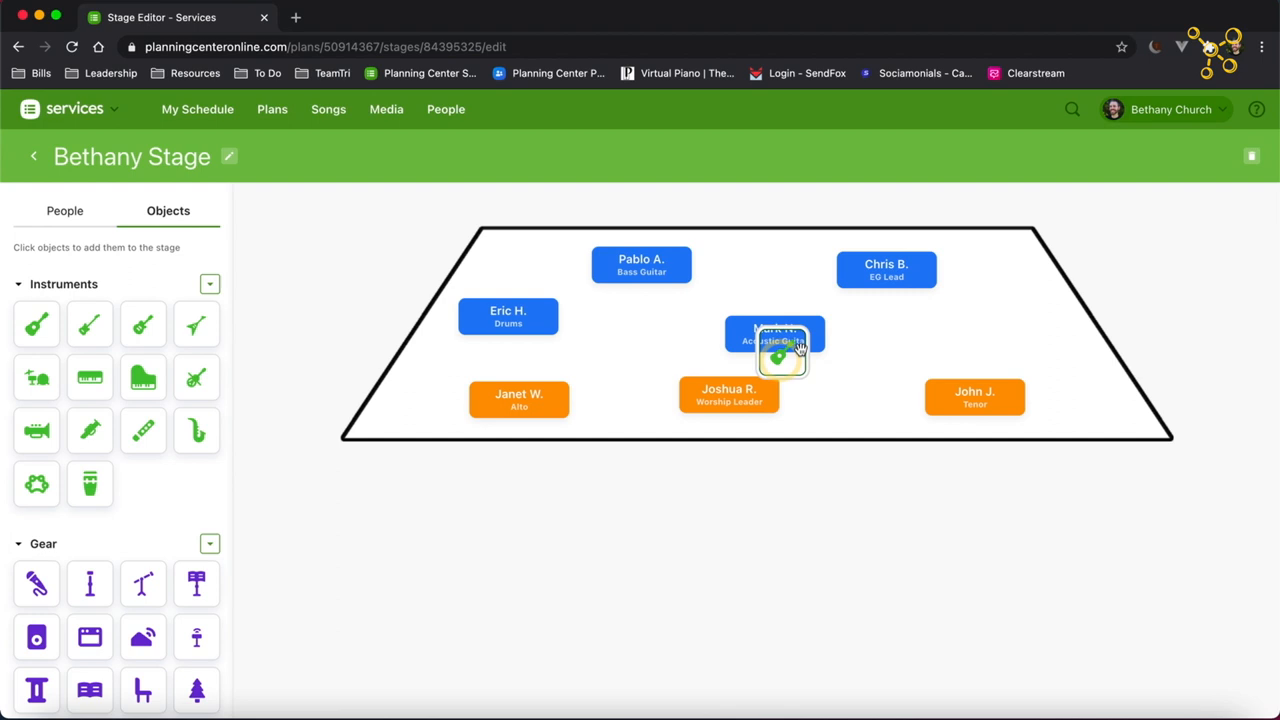
left_click(776, 340)
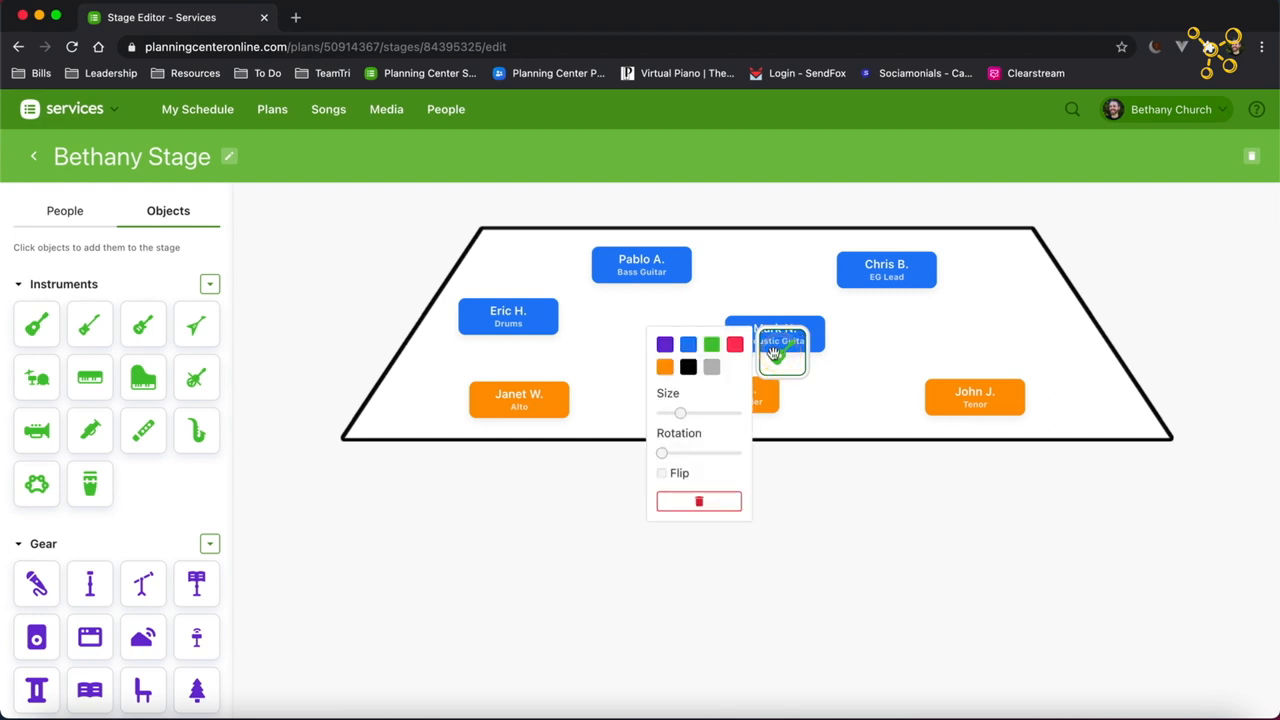
left_click_drag(680, 412, 710, 412)
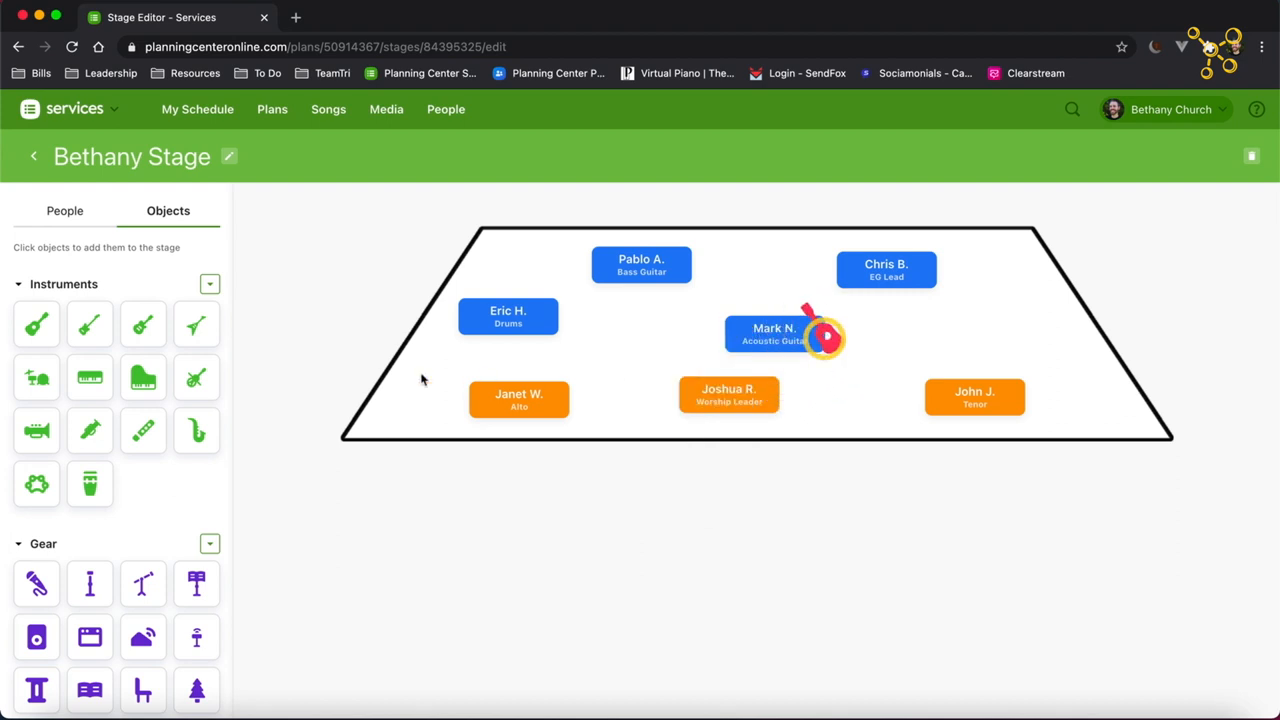
mouse_move(88, 324)
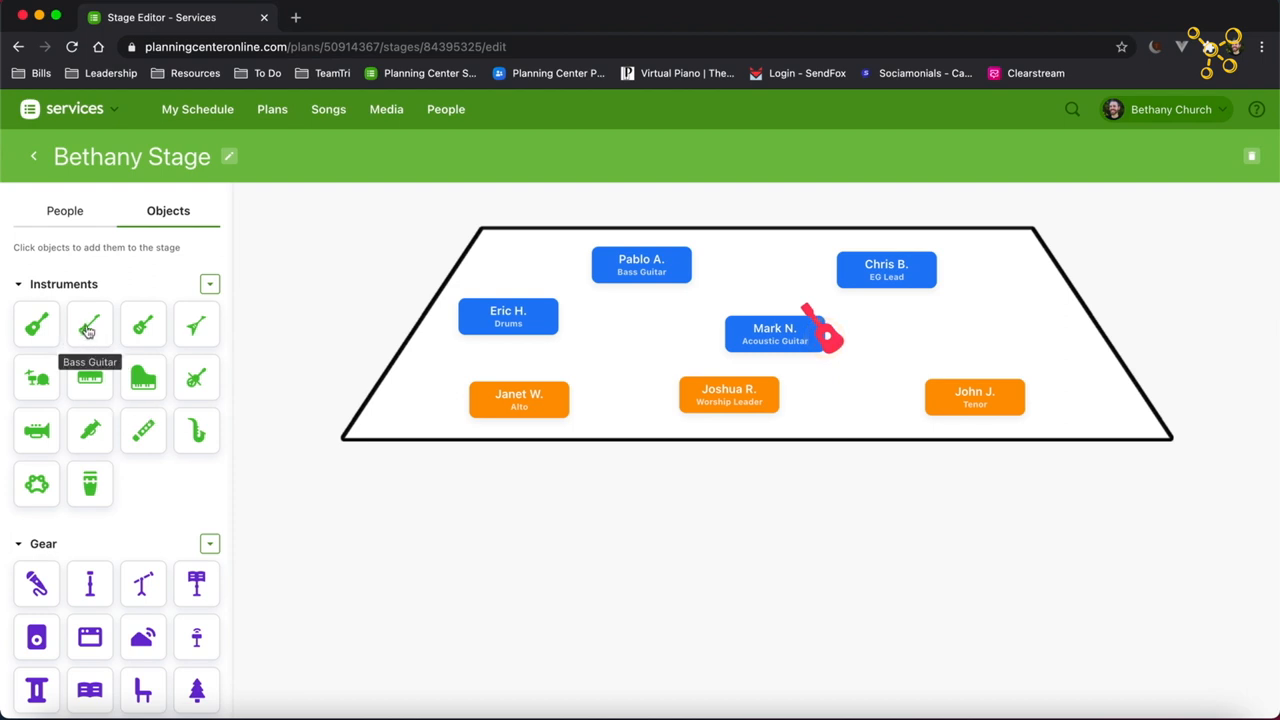
left_click(636, 296)
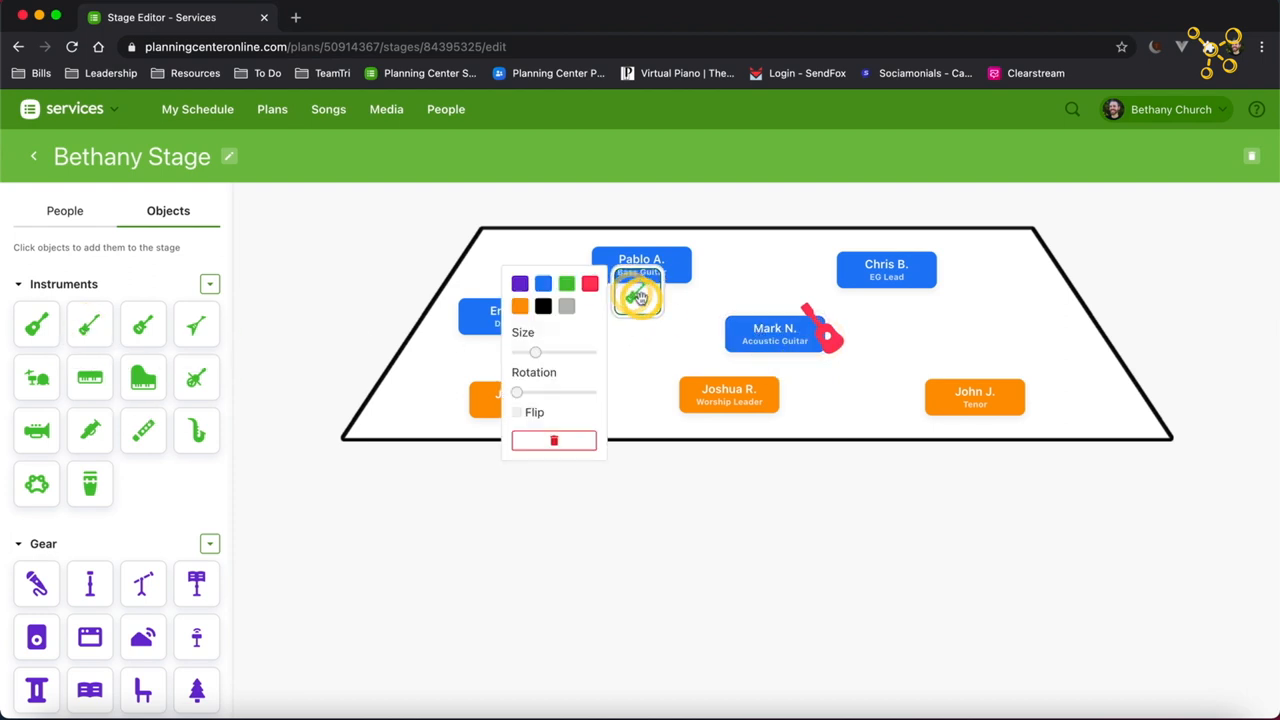
left_click_drag(536, 352, 588, 352)
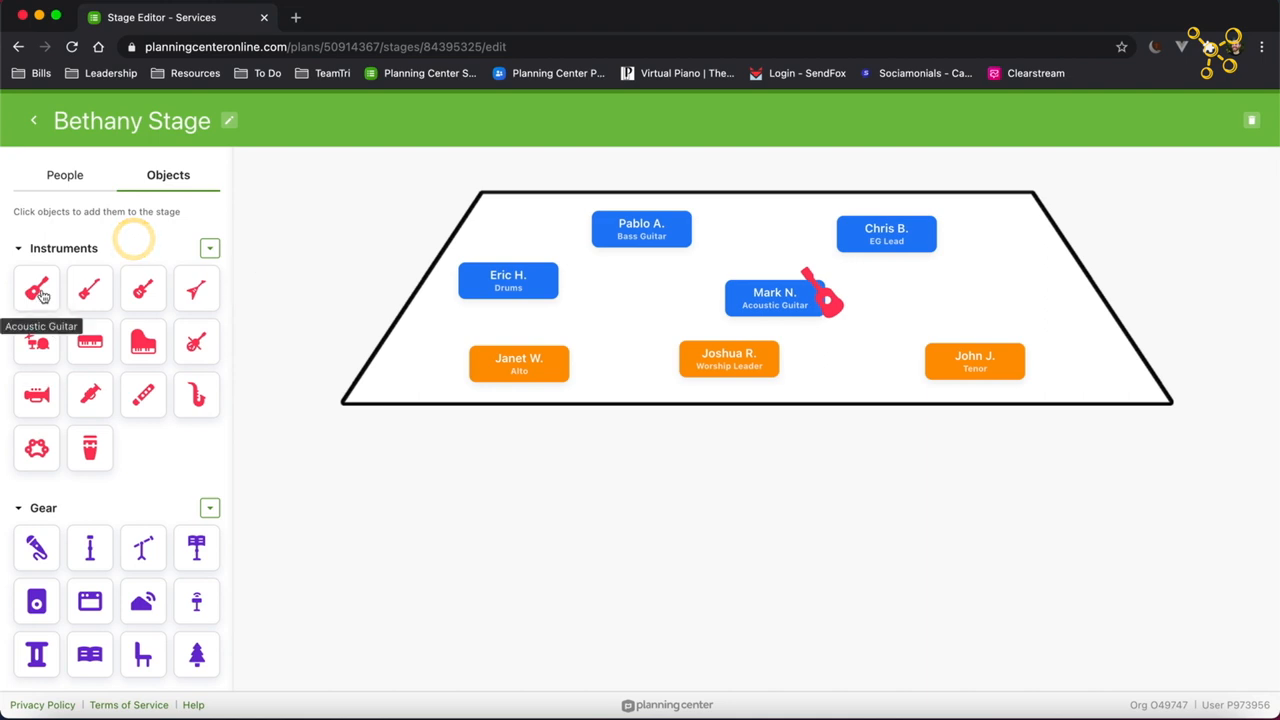
left_click(36, 288)
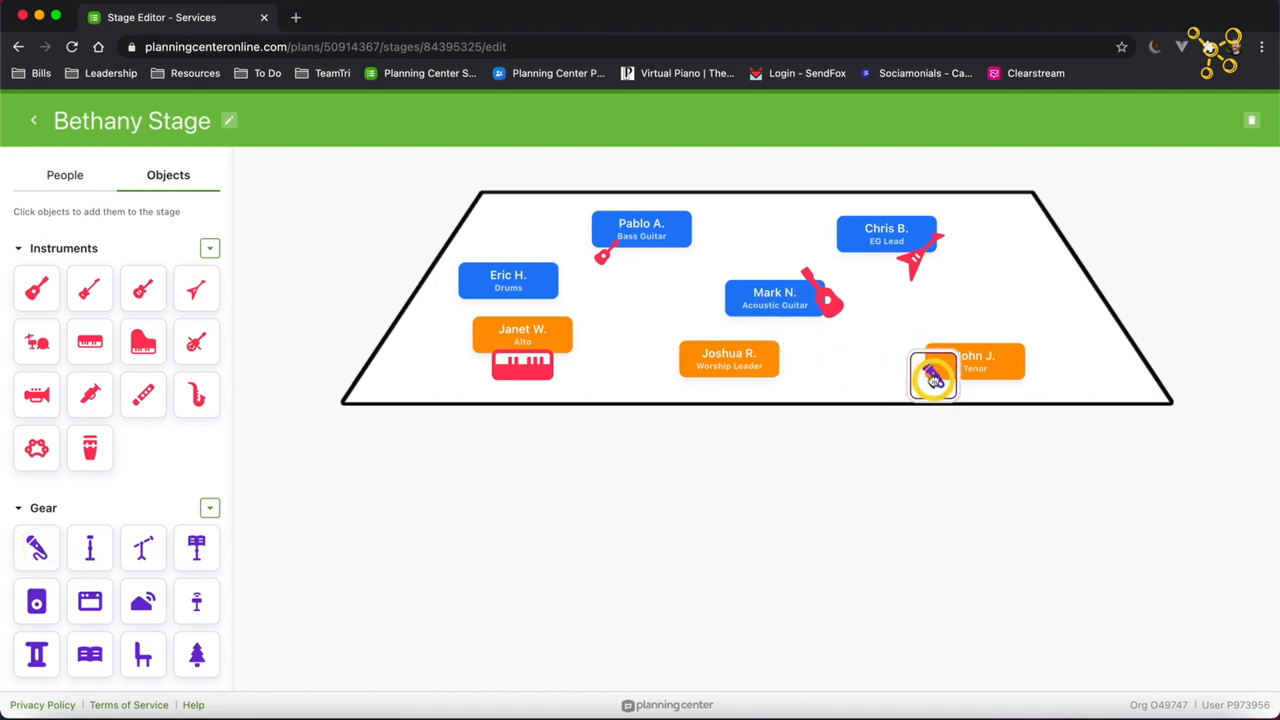
left_click(932, 378)
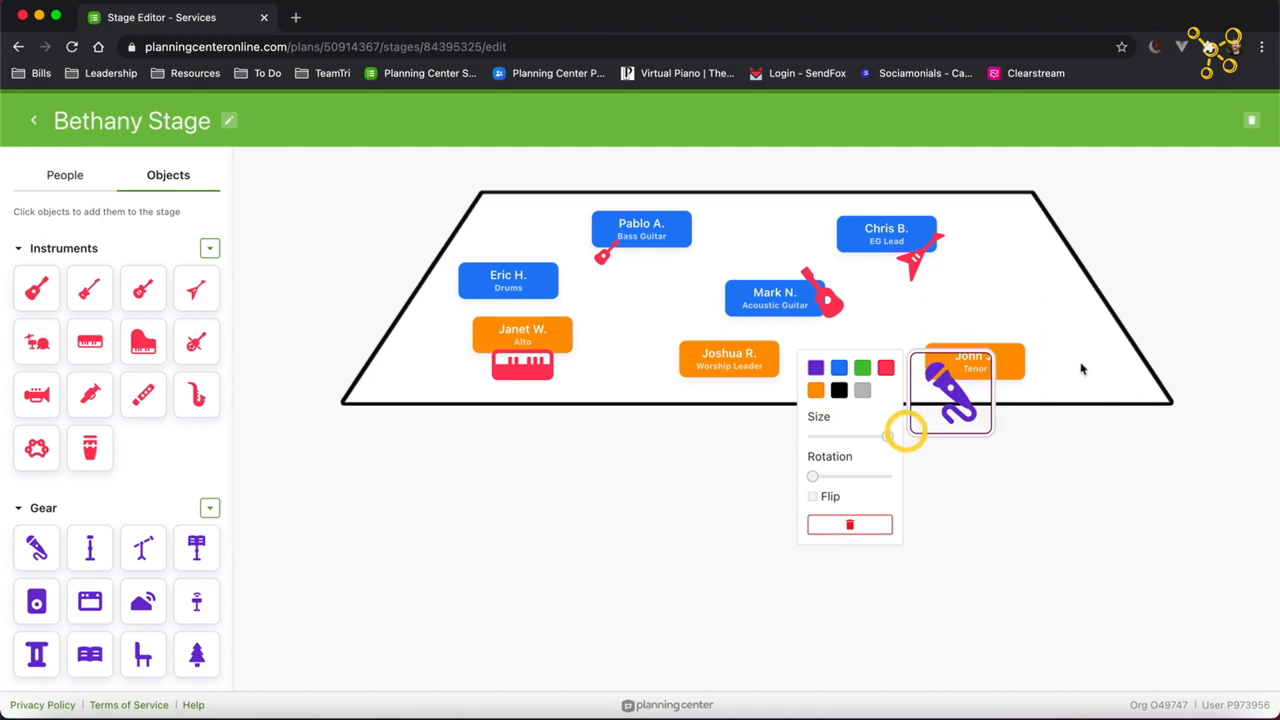
left_click_drag(904, 432, 868, 436)
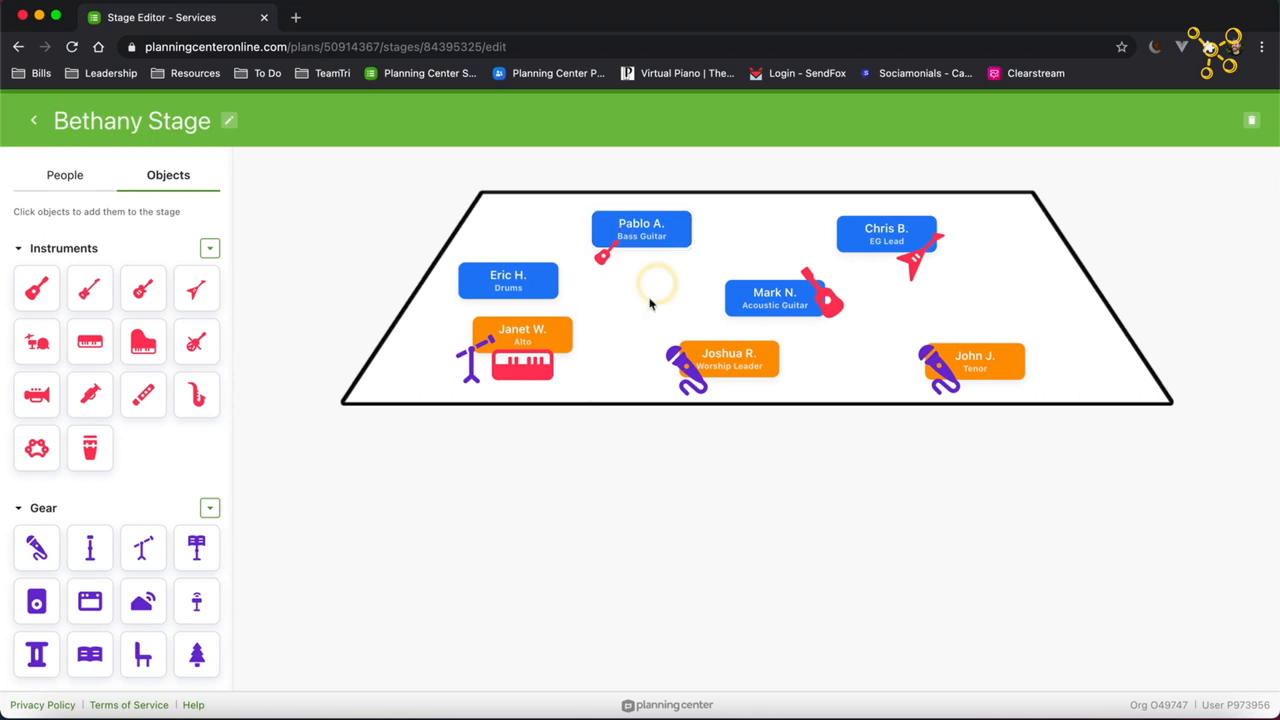
Show musicians with Small Name labels and keep the layout title 'Bethany Stage'.
left_click(640, 230)
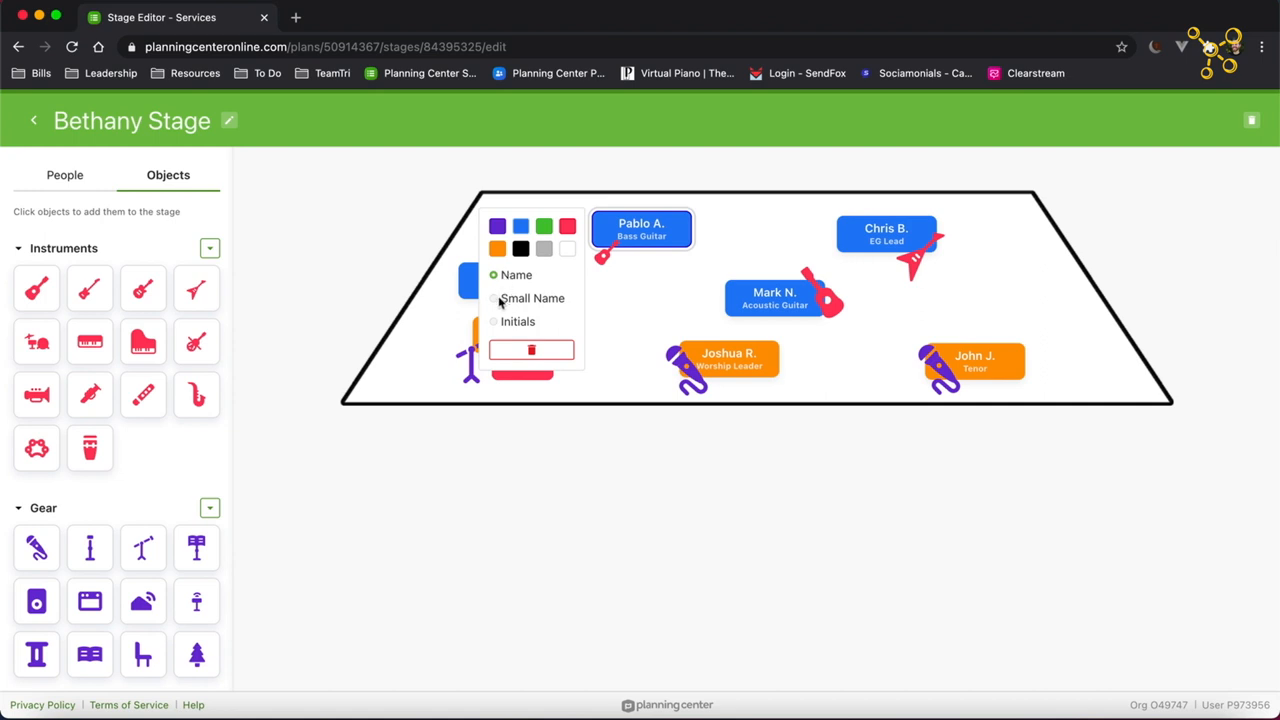
left_click(492, 298)
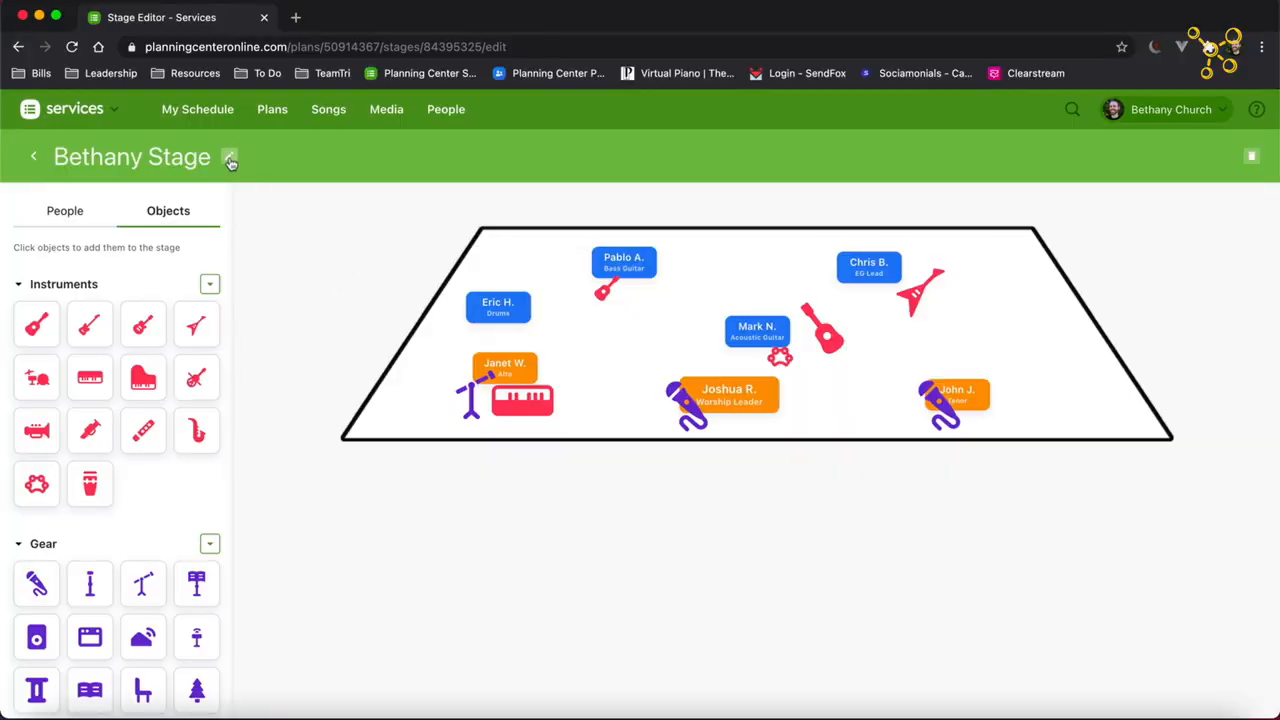
left_click(230, 156)
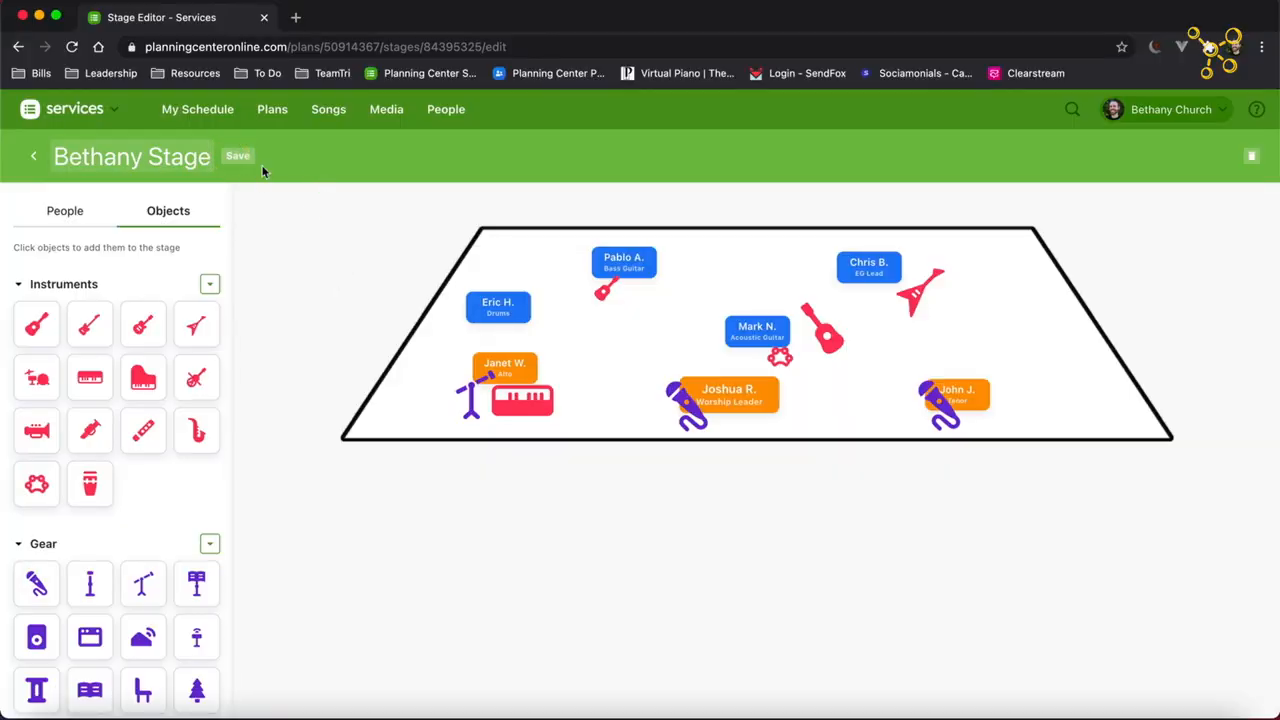
left_click(236, 156)
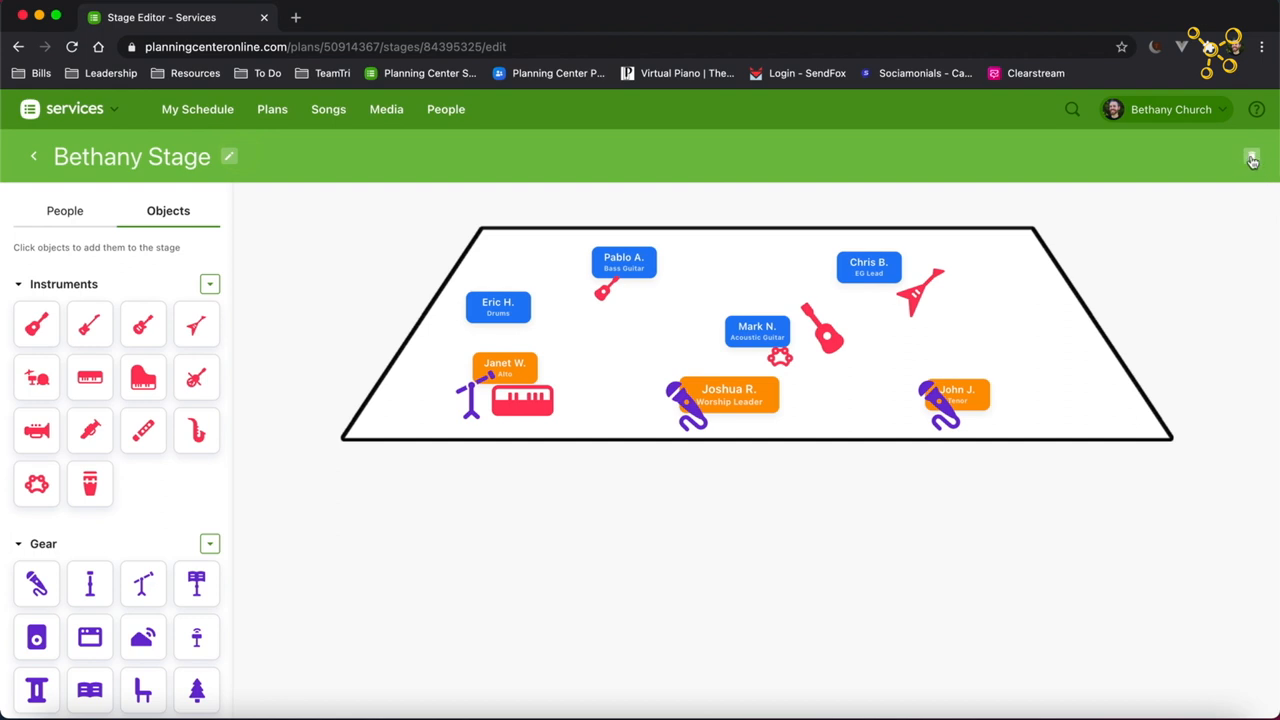
mouse_move(32, 156)
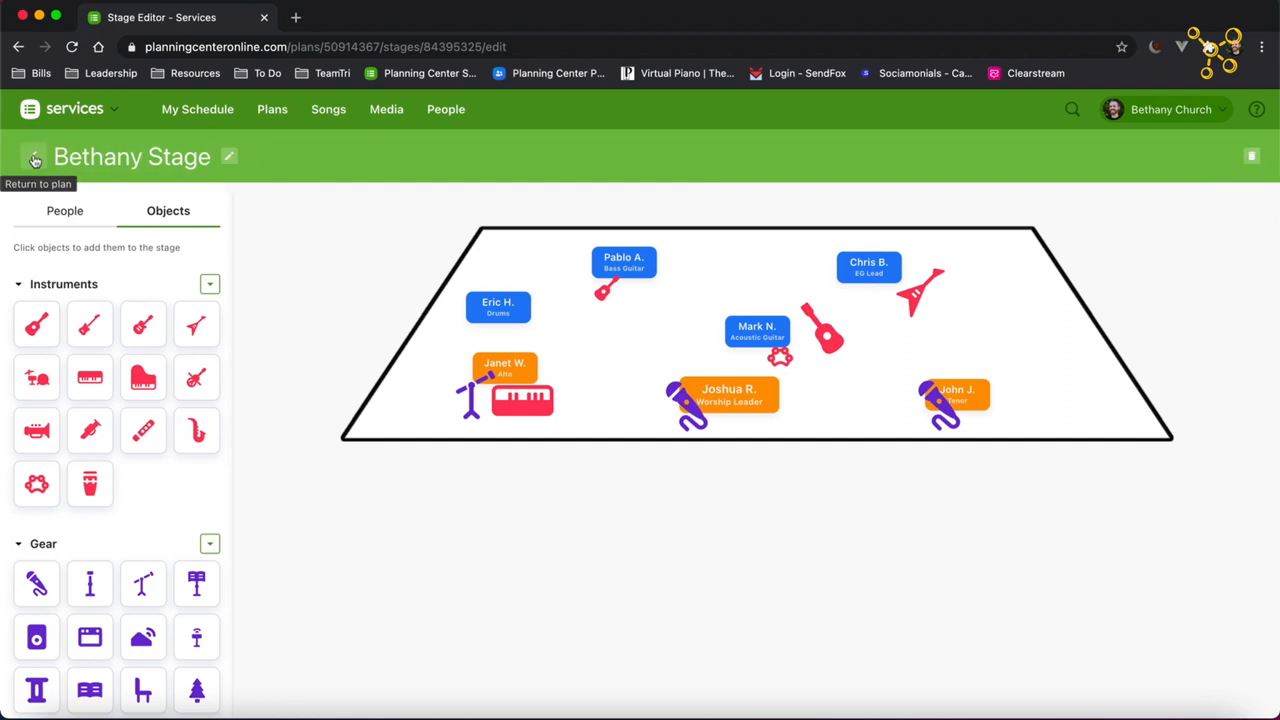
Return to the Week 8 plan and preview the attached Bethany Stage PDF, then close it.
left_click(34, 160)
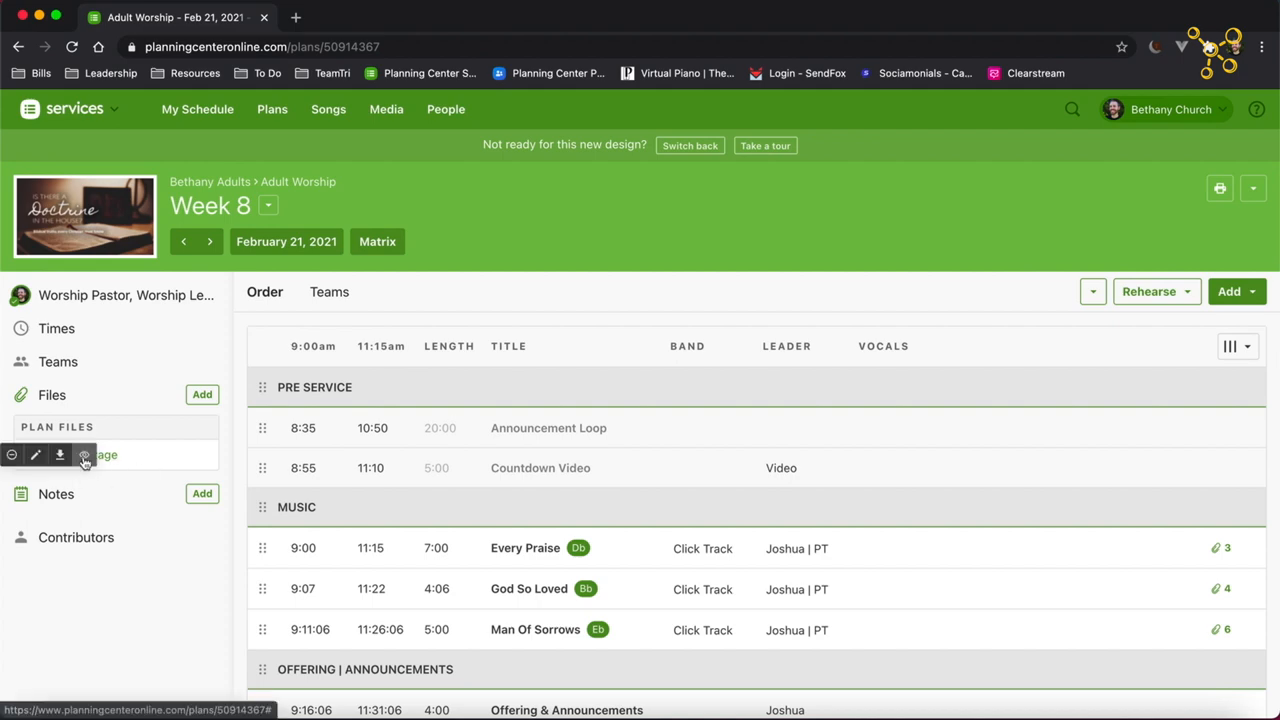
left_click(84, 454)
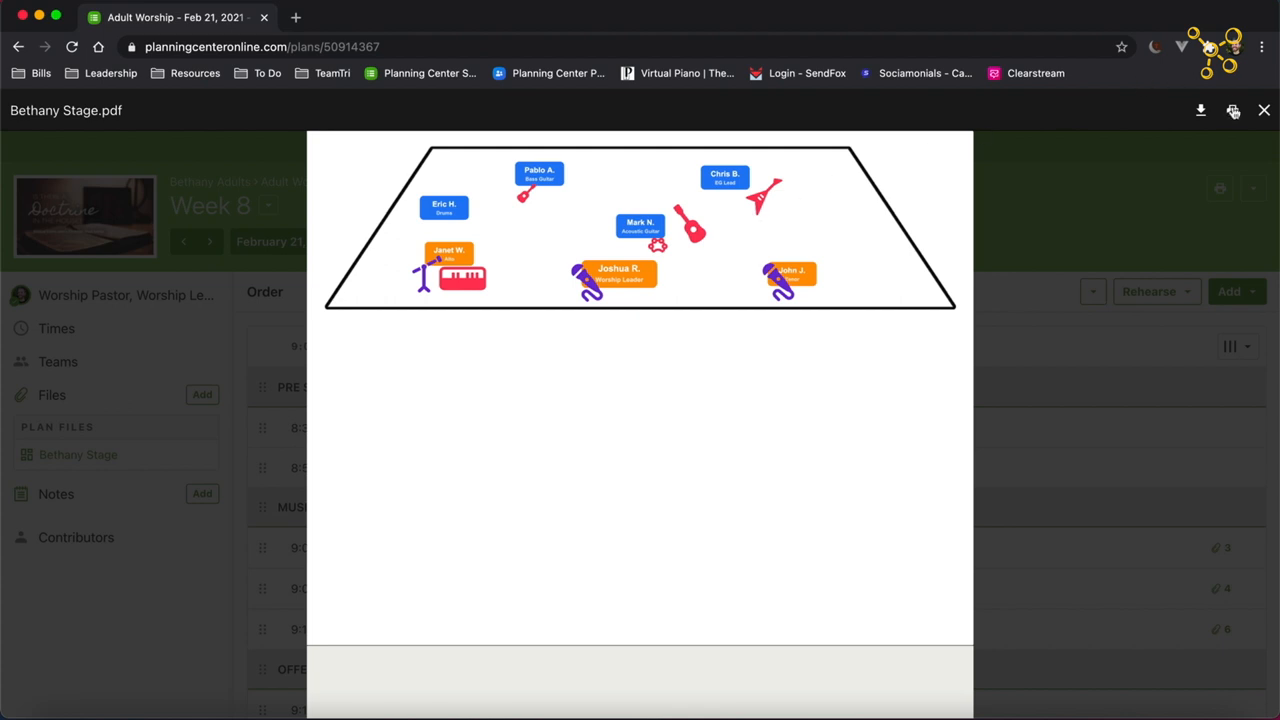
mouse_move(1234, 110)
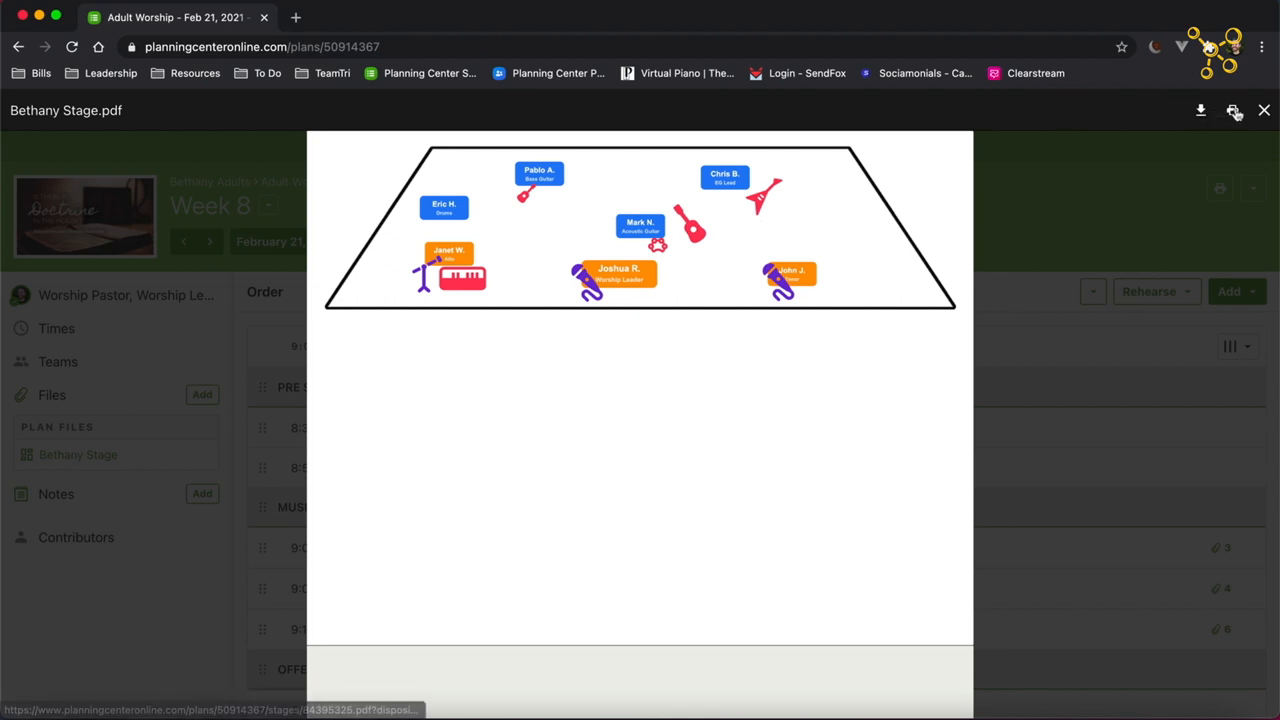
left_click(1264, 110)
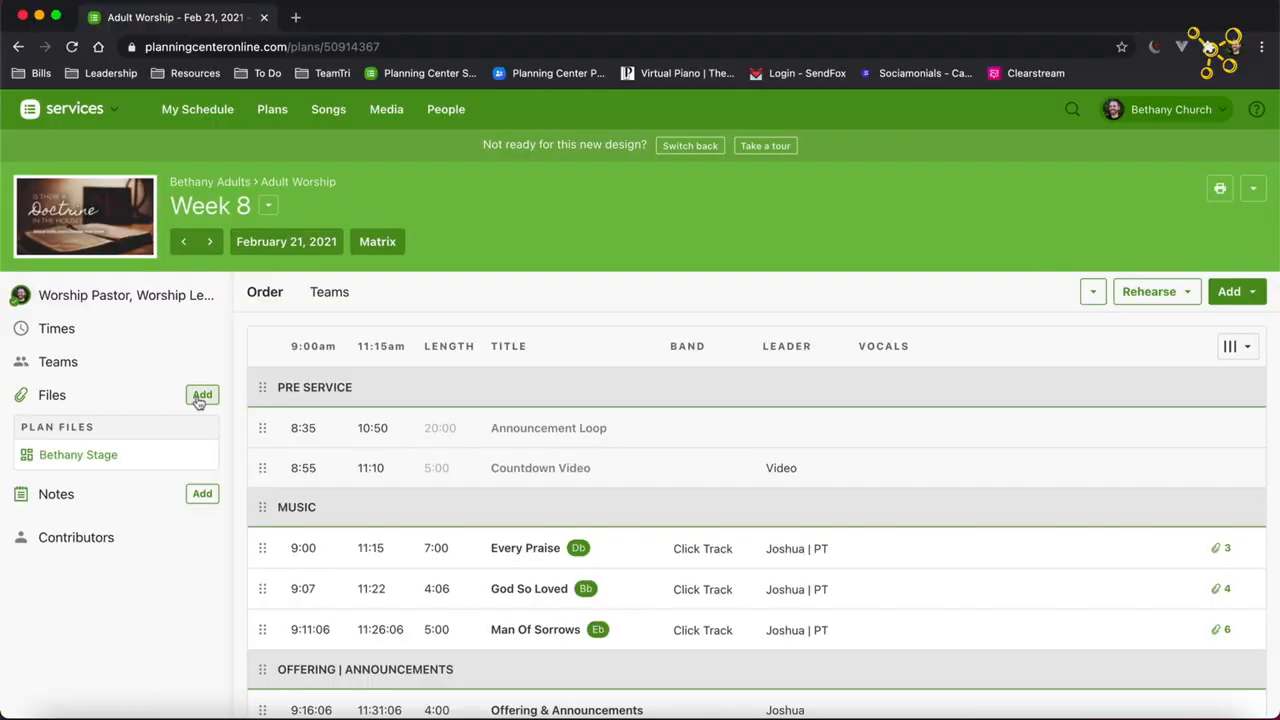
Add a second custom stage template 'Bethany New' from an uploaded stage photo.
left_click(202, 396)
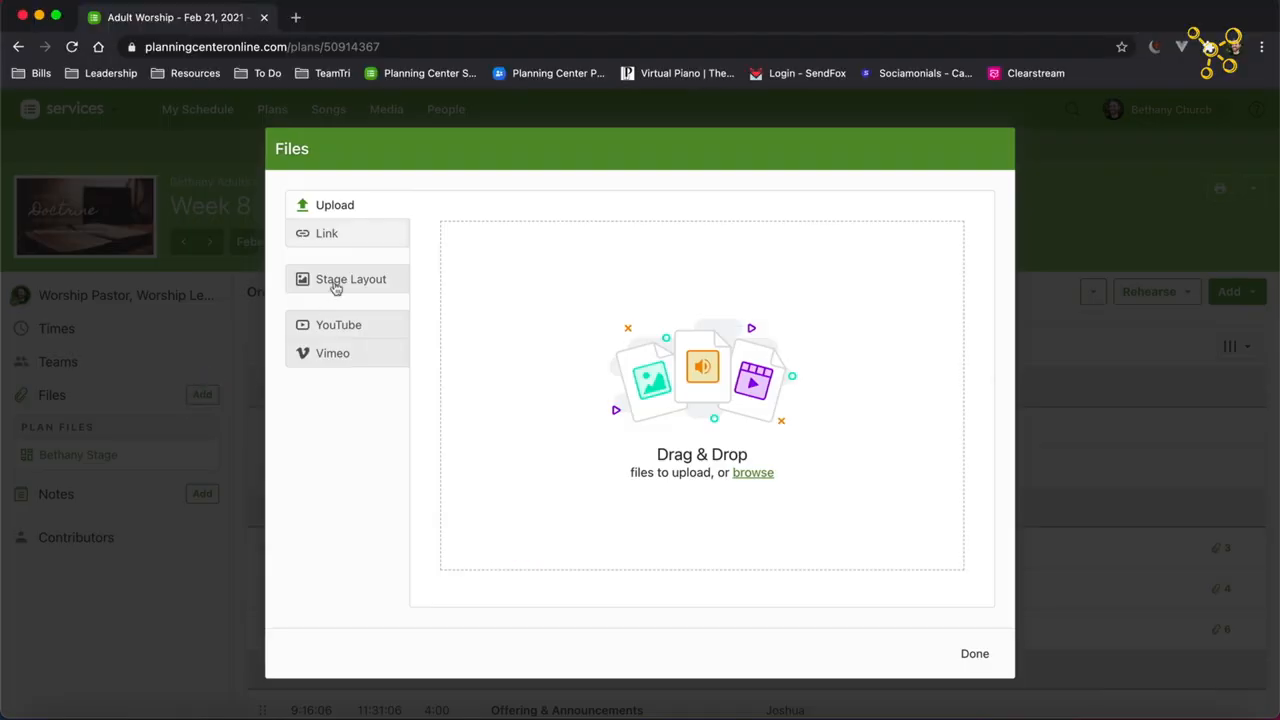
left_click(350, 280)
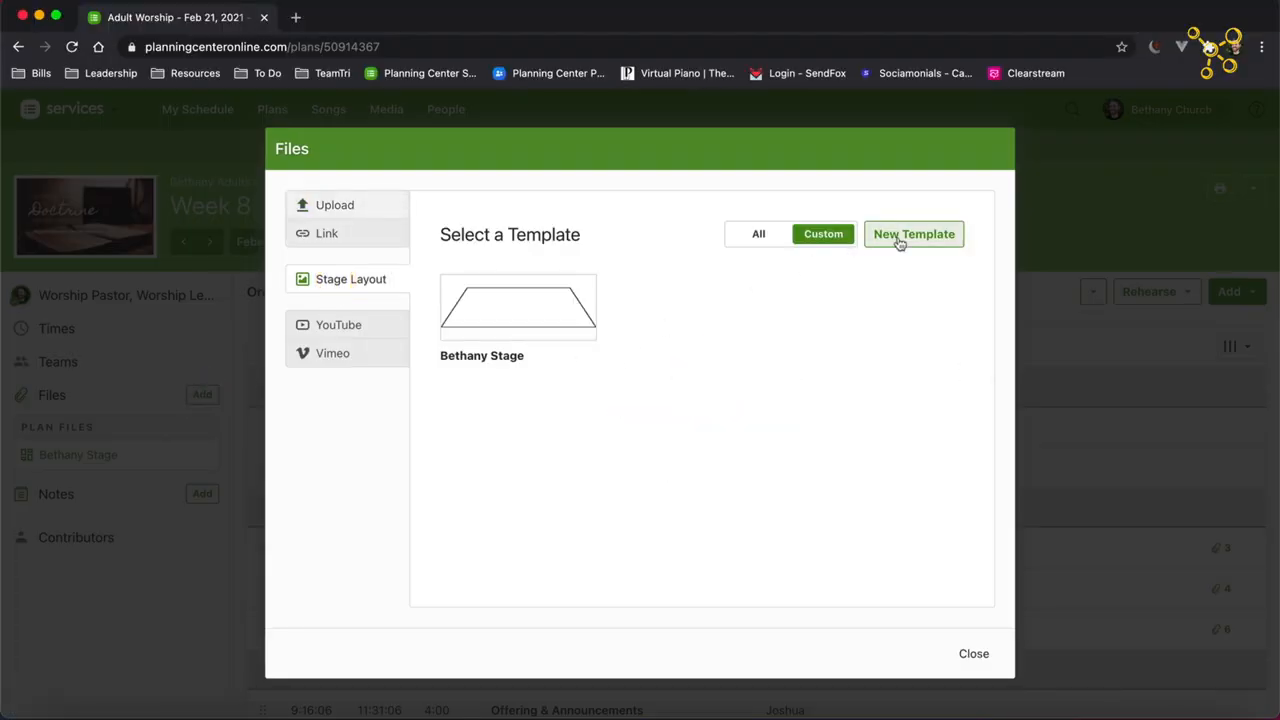
left_click(912, 232)
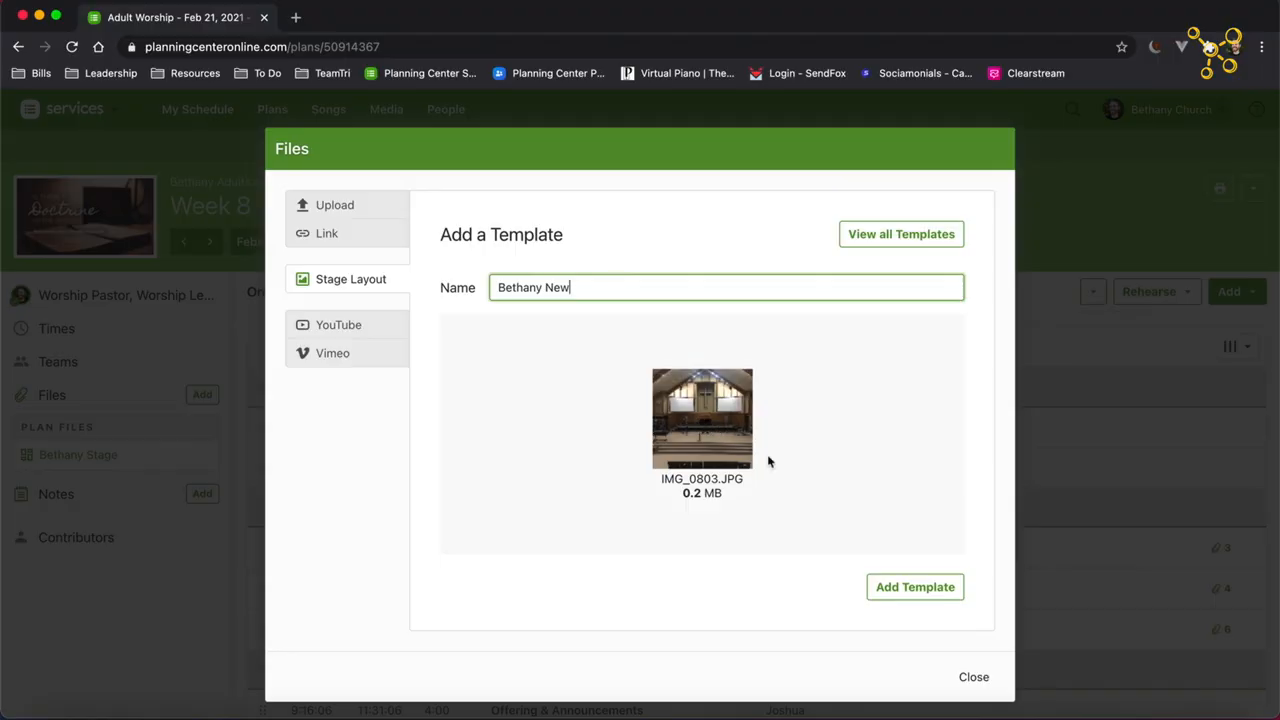
left_click(914, 588)
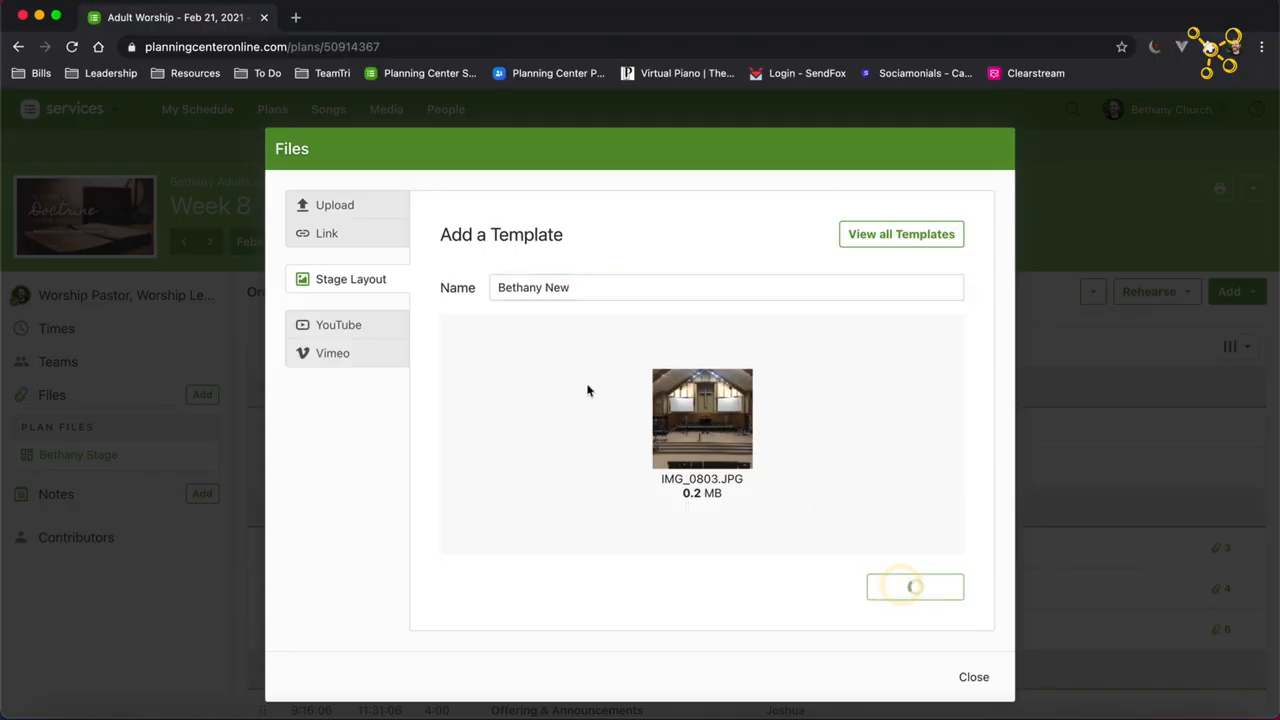
left_click(912, 586)
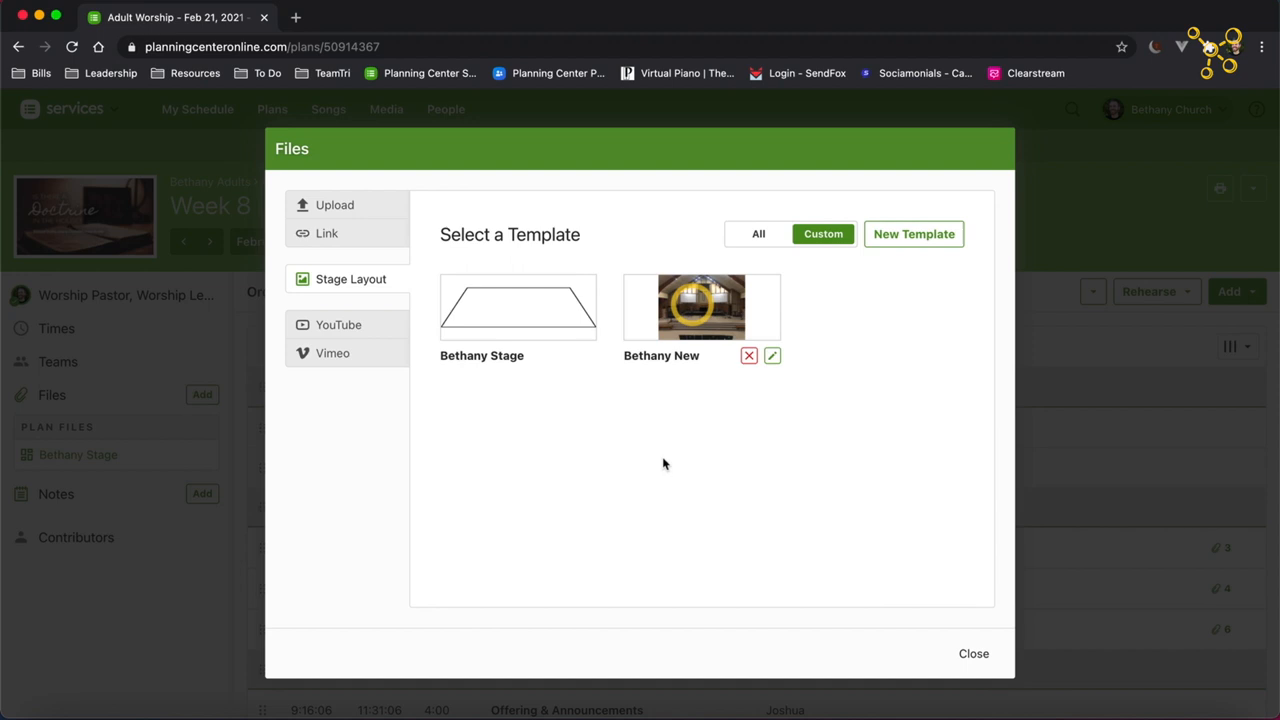